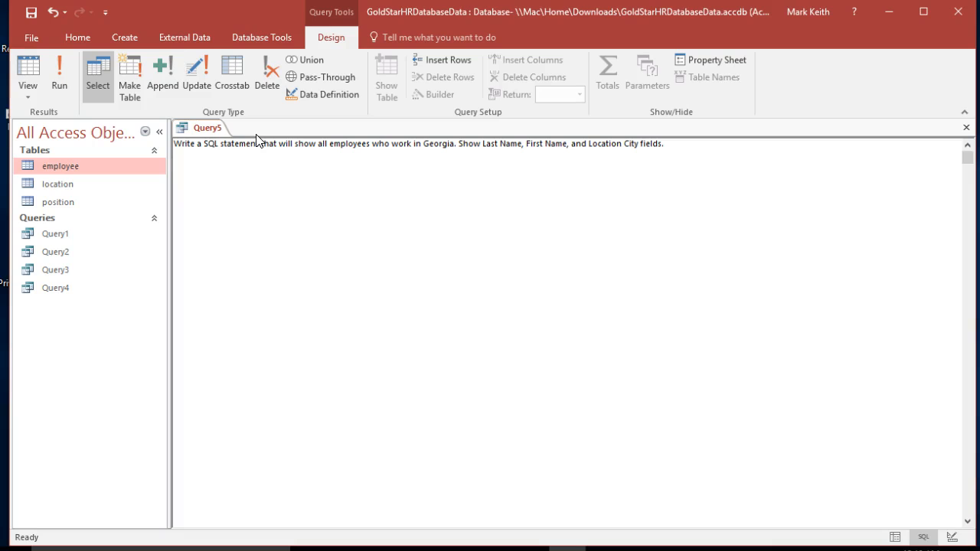
Begin the SQL with SELECT lastname, firstname, as the field list
{"action": "type", "text": "SELECT"}
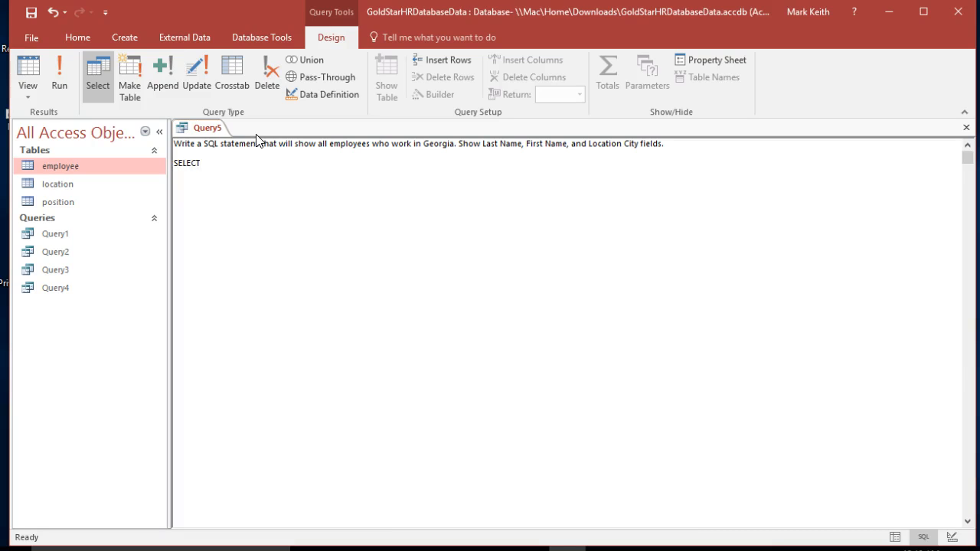
{"action": "type", "text": "lastname, fir"}
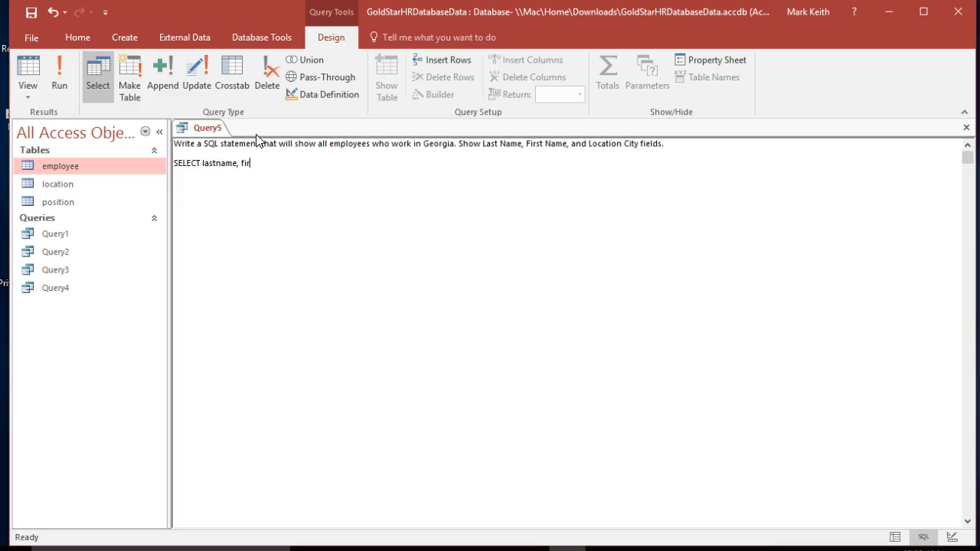
{"action": "type", "text": "stname"}
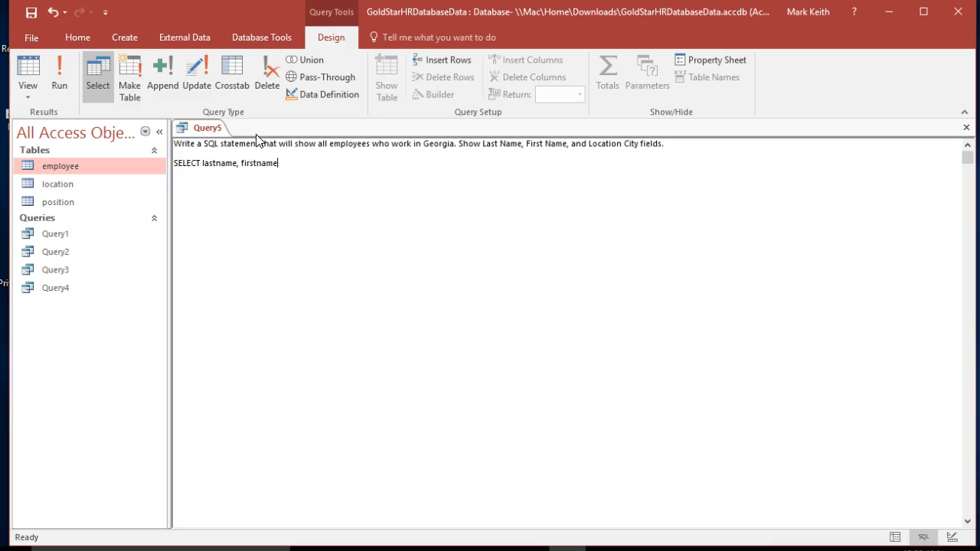
{"action": "type", "text": ","}
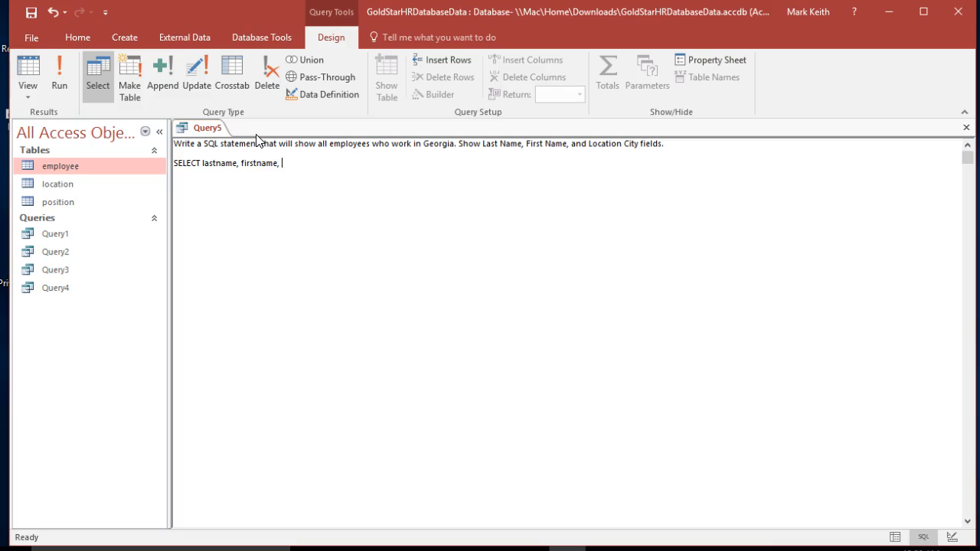
View the employee table's locationID column and the location table's fields, then return to the query
{"action": "left_click", "coordinate": [61, 166]}
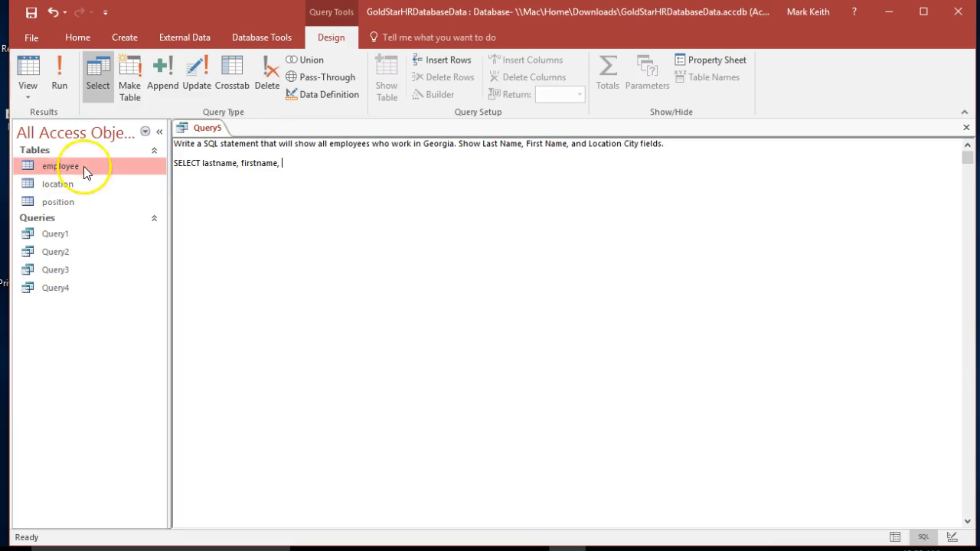
{"action": "double_click", "coordinate": [61, 165]}
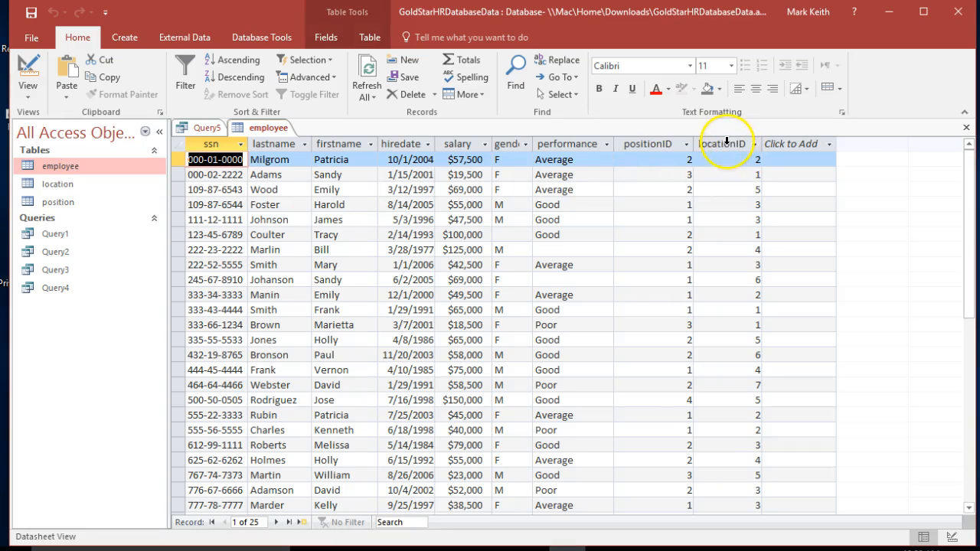
{"action": "left_click", "coordinate": [722, 144]}
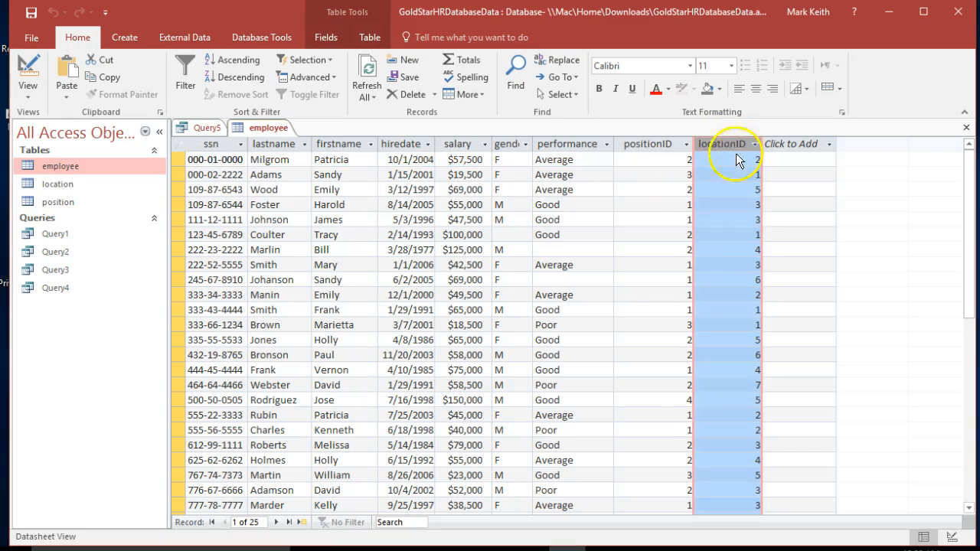
{"action": "double_click", "coordinate": [58, 184]}
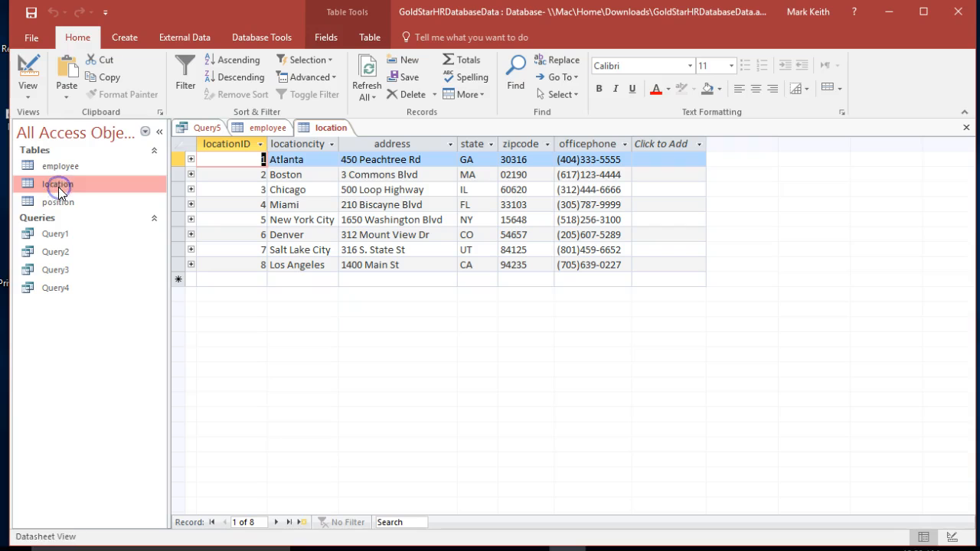
{"action": "mouse_move", "coordinate": [431, 165]}
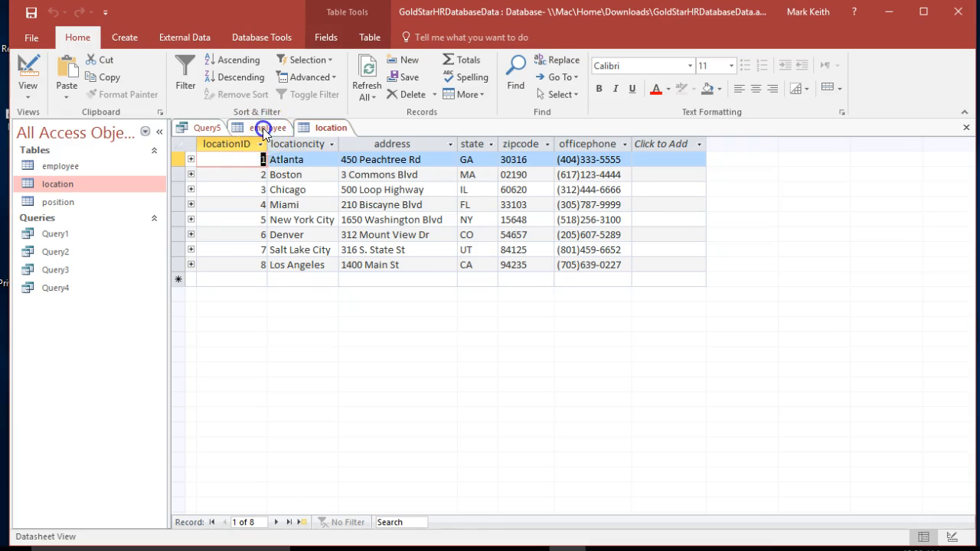
{"action": "left_click", "coordinate": [206, 127]}
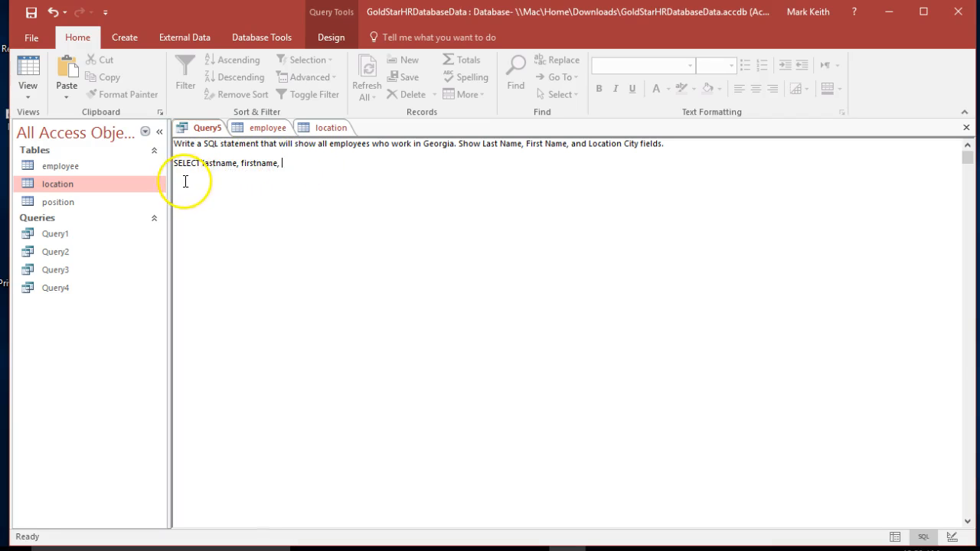
{"action": "mouse_move", "coordinate": [292, 179]}
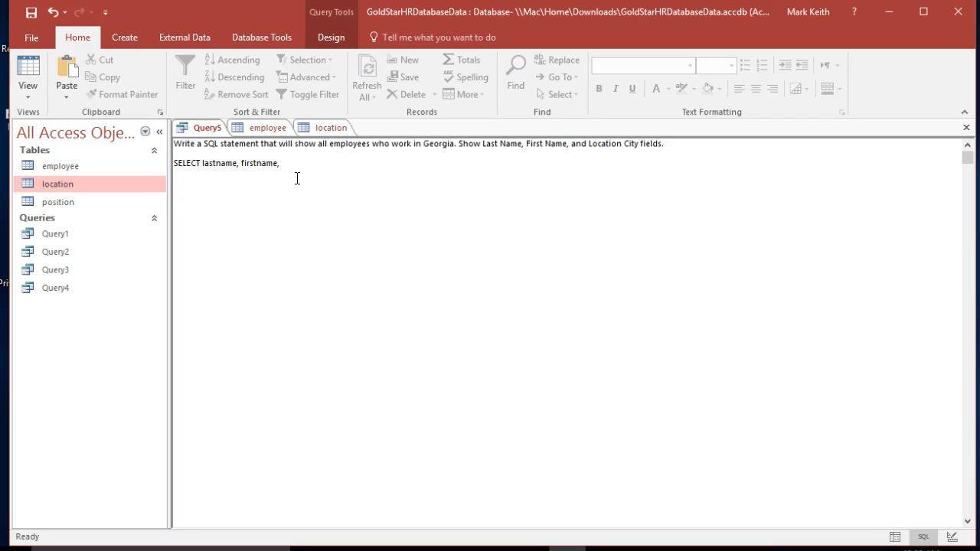
Reopen and close the employee table, leaving the location table beside the SQL query
{"action": "left_click", "coordinate": [175, 144]}
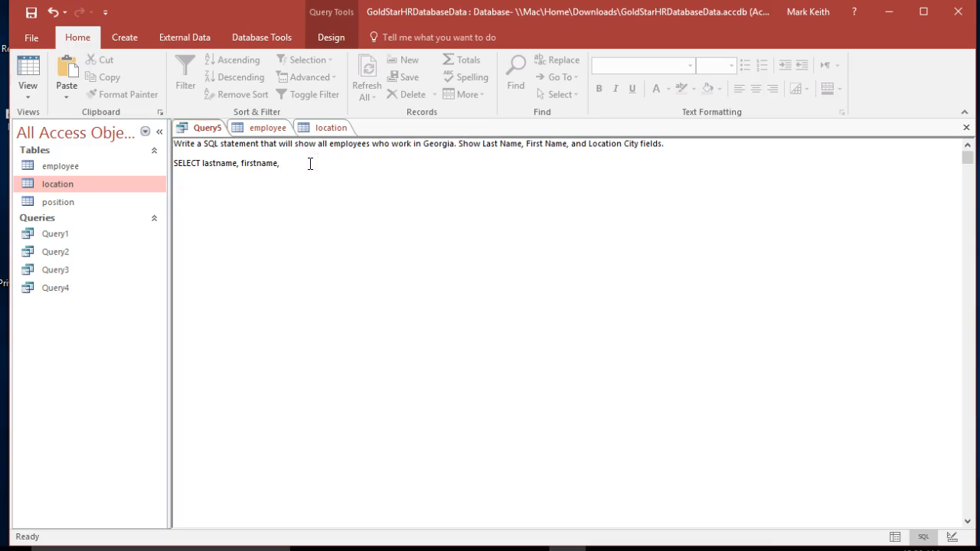
{"action": "mouse_move", "coordinate": [641, 141]}
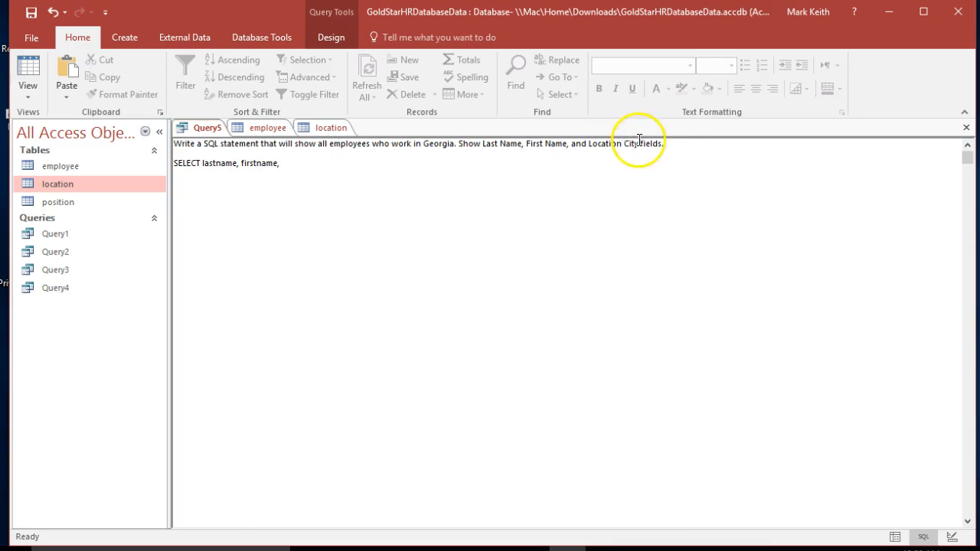
{"action": "mouse_move", "coordinate": [68, 180]}
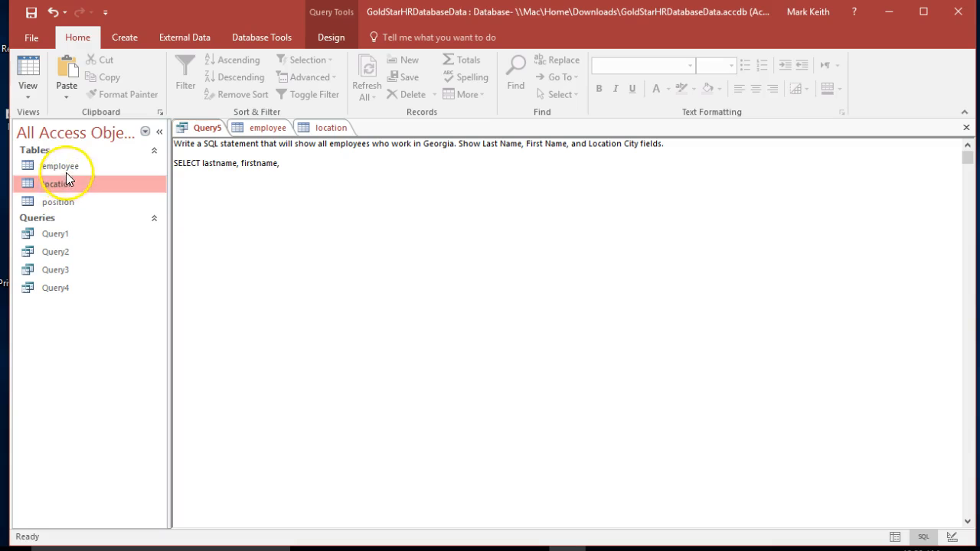
{"action": "double_click", "coordinate": [60, 166]}
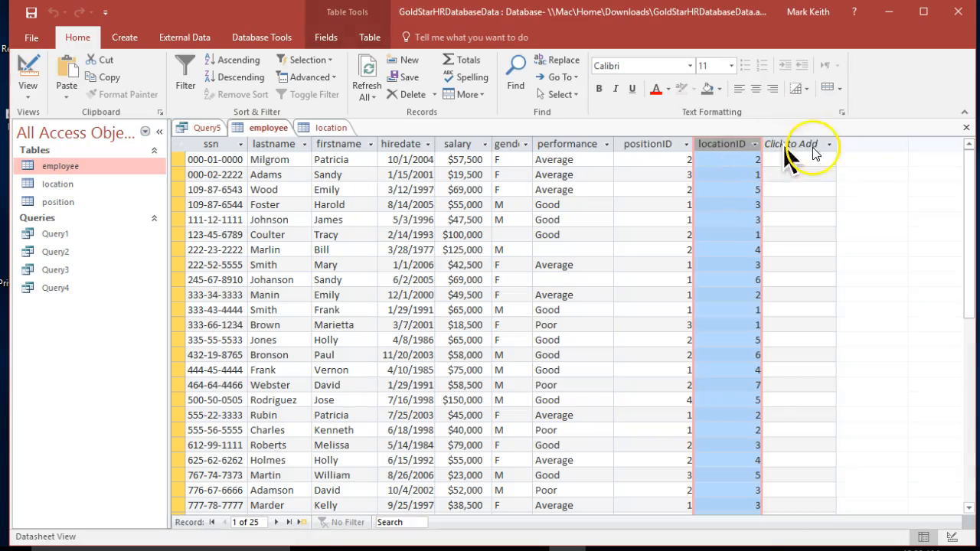
{"action": "left_click", "coordinate": [201, 127]}
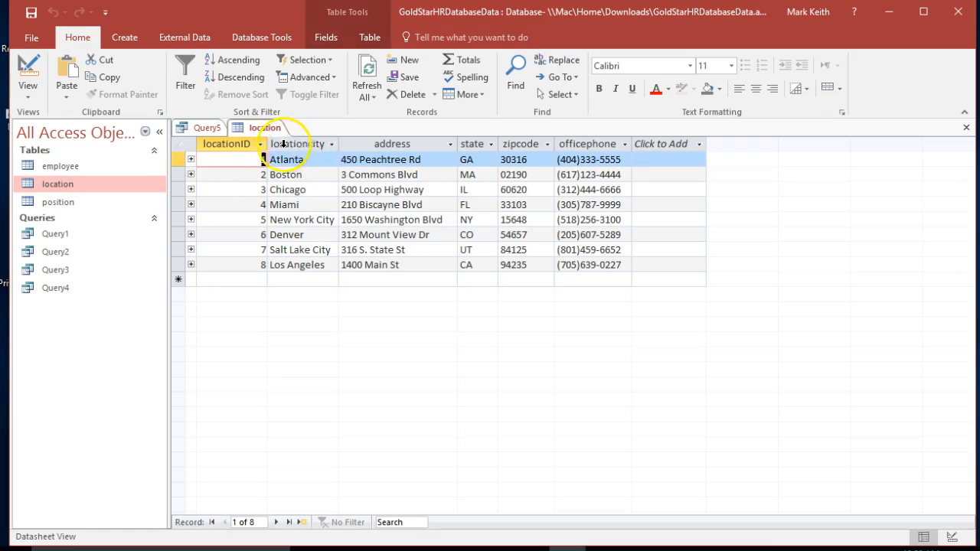
{"action": "left_click", "coordinate": [207, 127]}
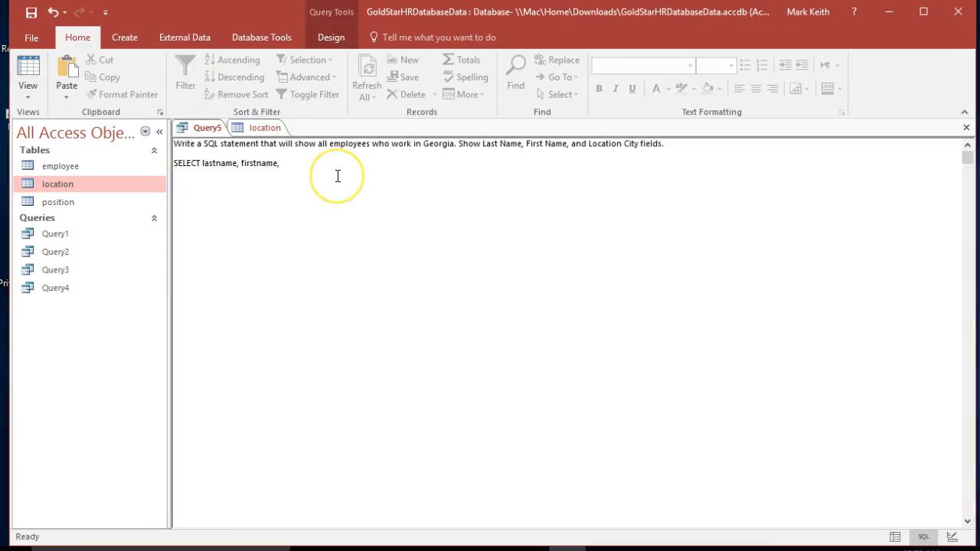
Add locationcity to the SELECT list and FROM employee, location as the source tables
{"action": "type", "text": "locationcity"}
{"action": "type", "text": "FROM"}
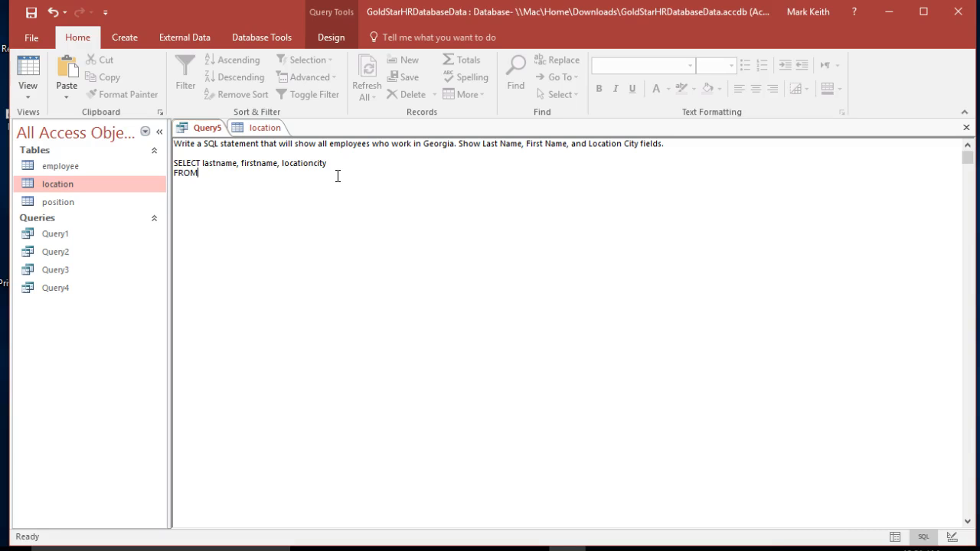
{"action": "type", "text": "employee"}
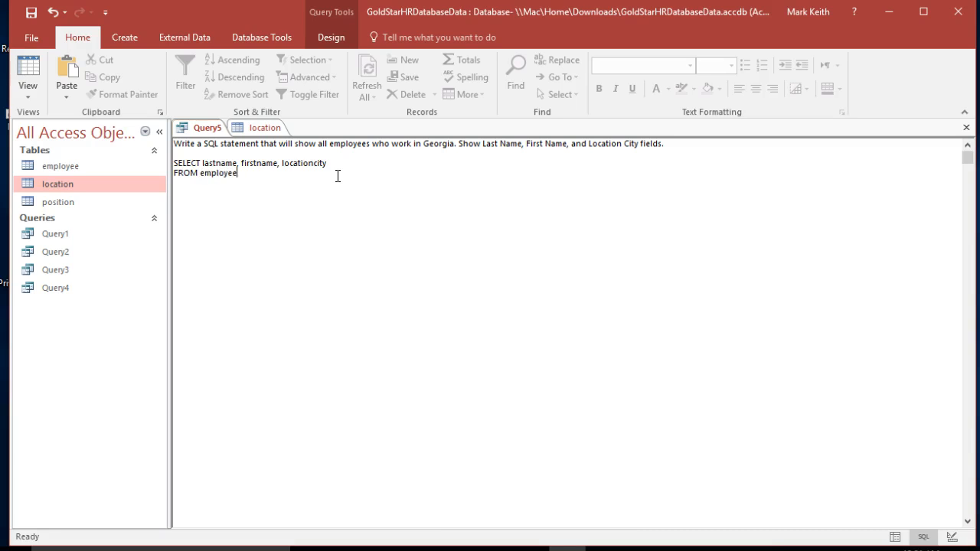
{"action": "type", "text": ", location"}
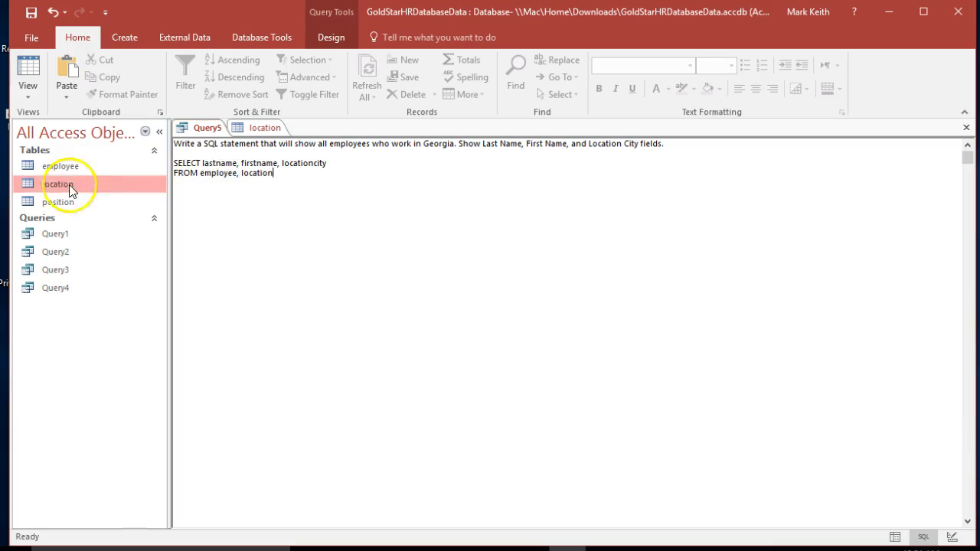
Check the location and employee tables again, then resume the SELECT/FROM query for a new line
{"action": "double_click", "coordinate": [58, 184]}
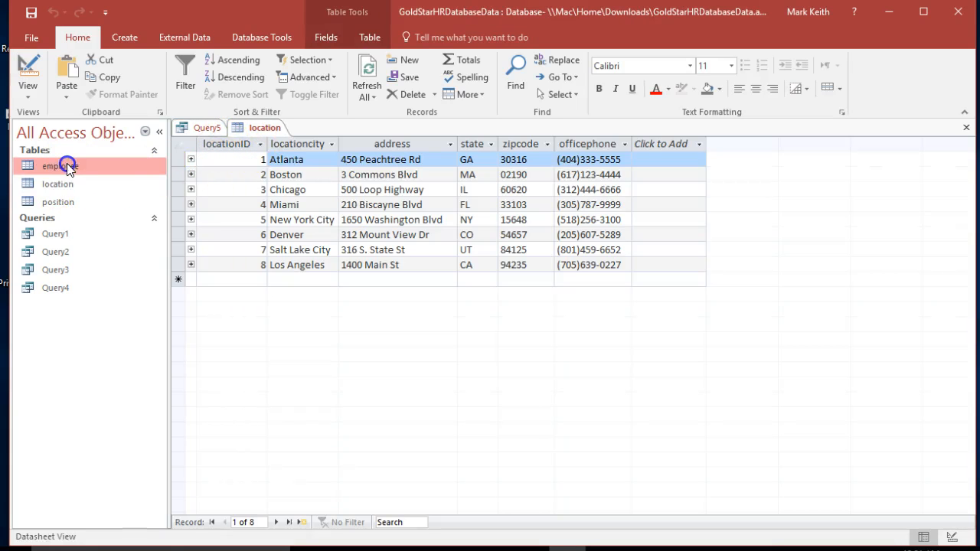
{"action": "double_click", "coordinate": [60, 165]}
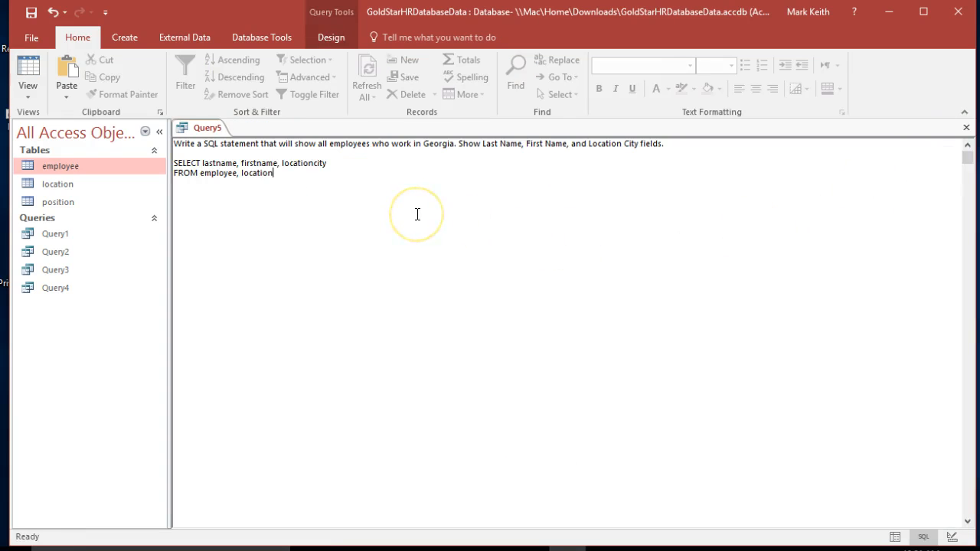
{"action": "mouse_move", "coordinate": [416, 214]}
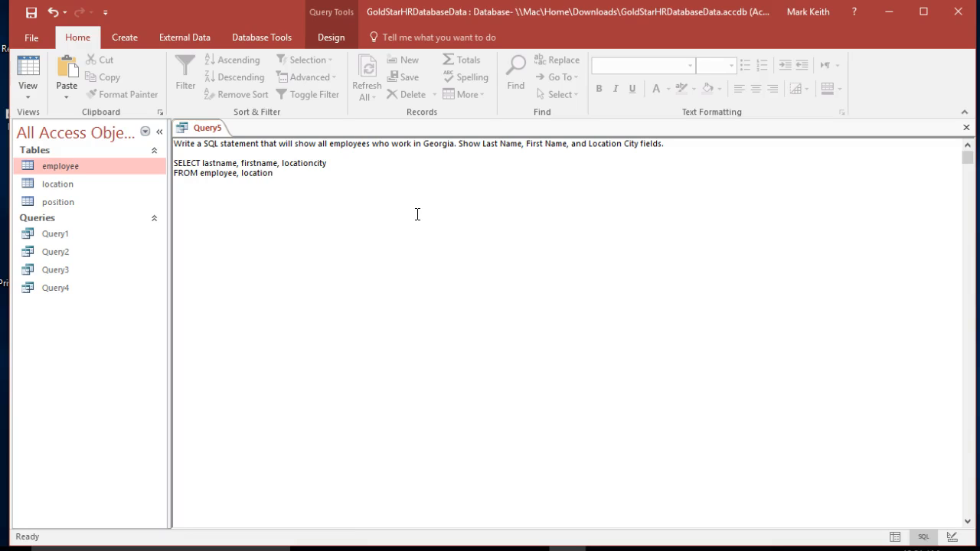
{"action": "left_click", "coordinate": [272, 171]}
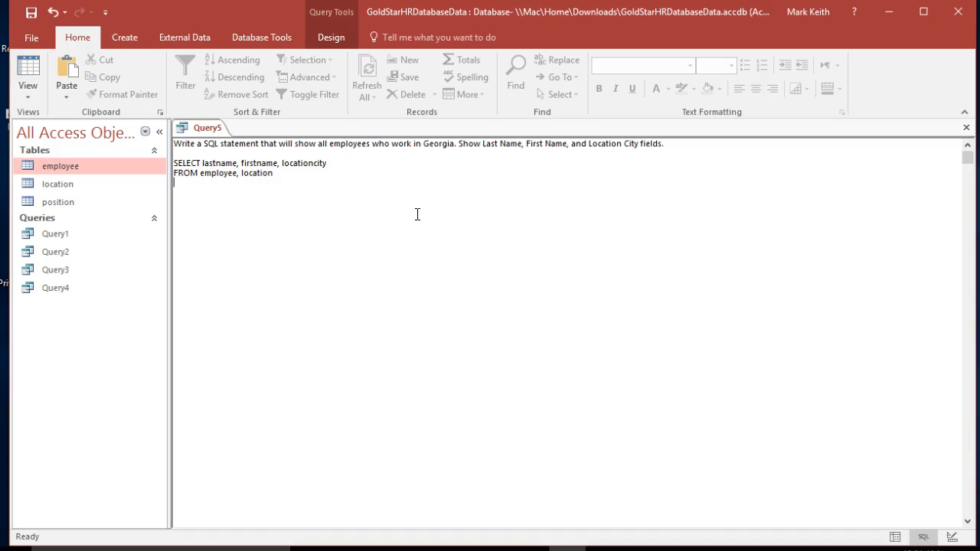
Start a WHERE line under FROM and review the location table's records
{"action": "type", "text": "WHERE"}
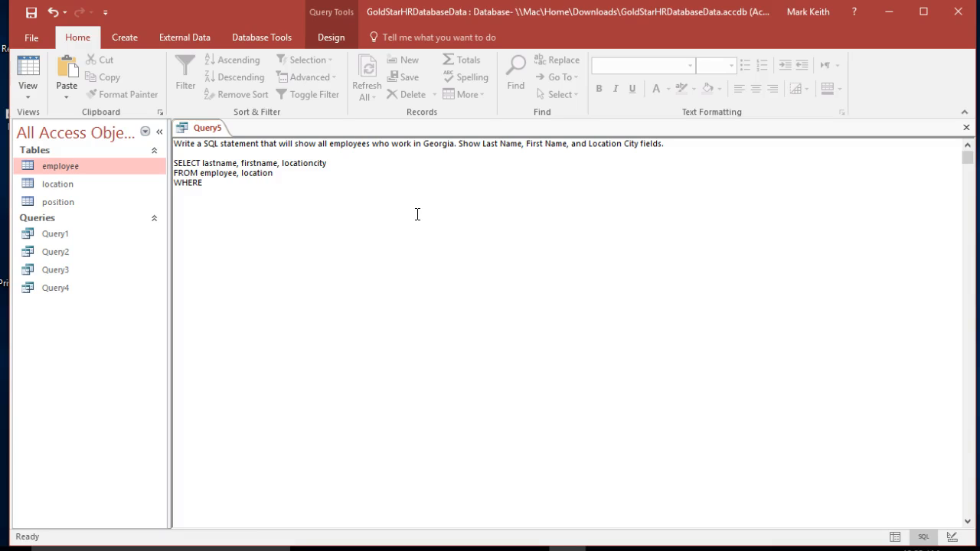
{"action": "left_click", "coordinate": [204, 182]}
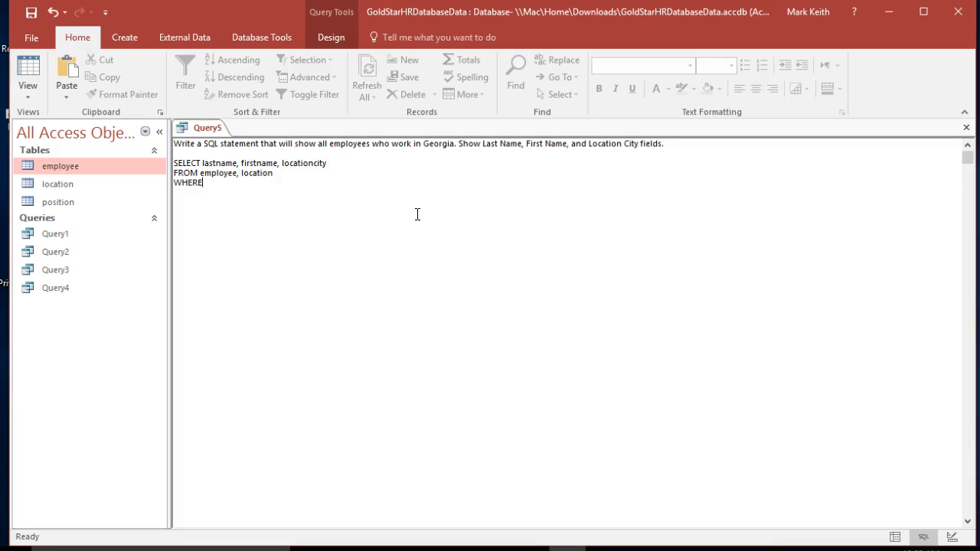
{"action": "left_click", "coordinate": [57, 184]}
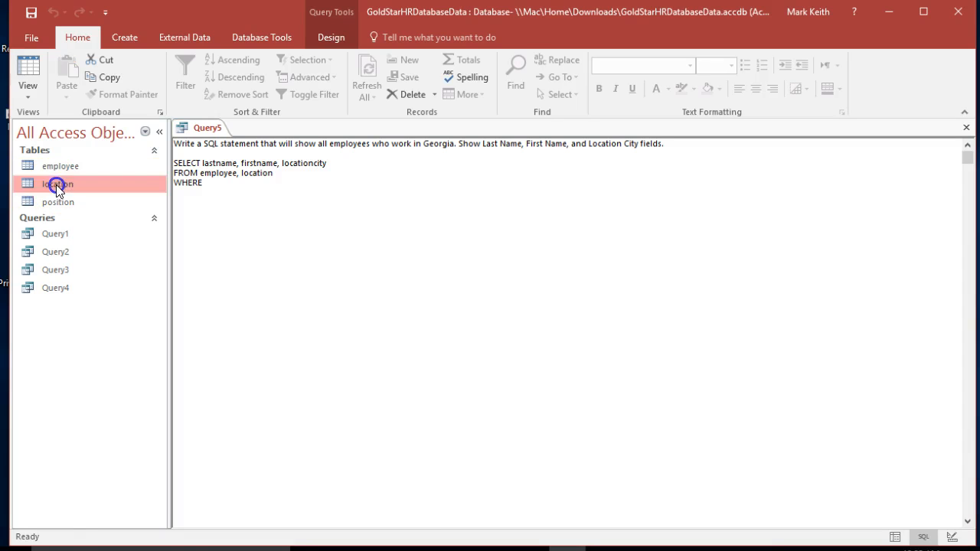
{"action": "double_click", "coordinate": [58, 184]}
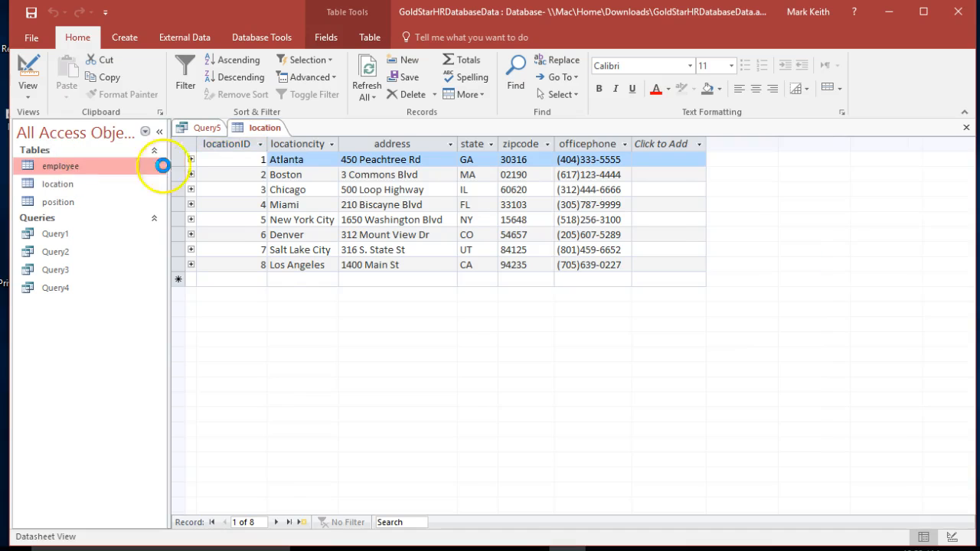
{"action": "double_click", "coordinate": [59, 165]}
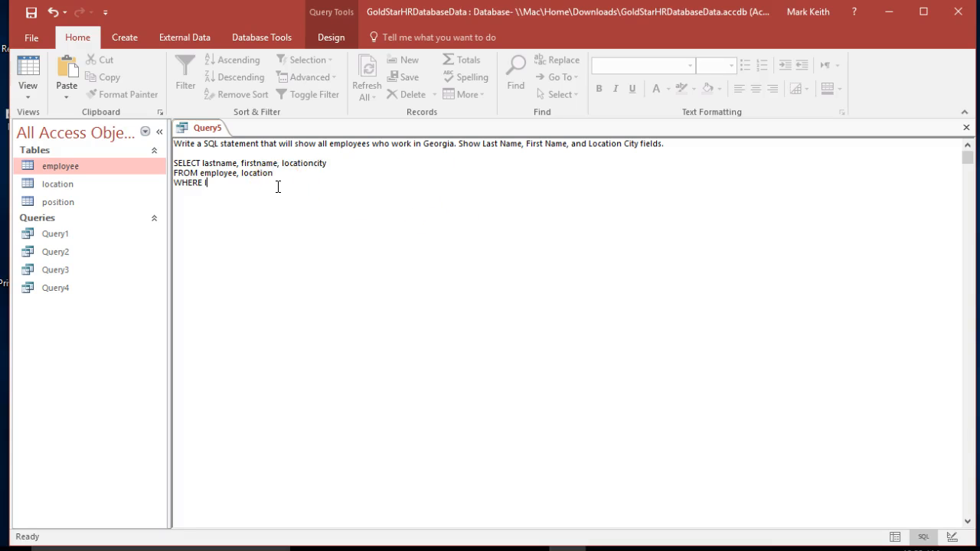
Filter on locationID = 1 and run it, hitting the ambiguous locationID warning
{"action": "type", "text": "locationID ="}
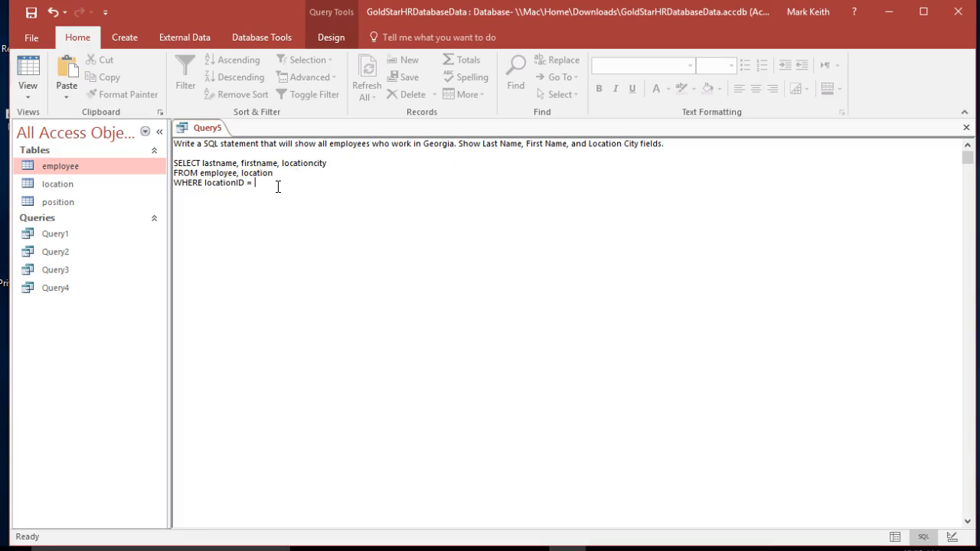
{"action": "type", "text": "1"}
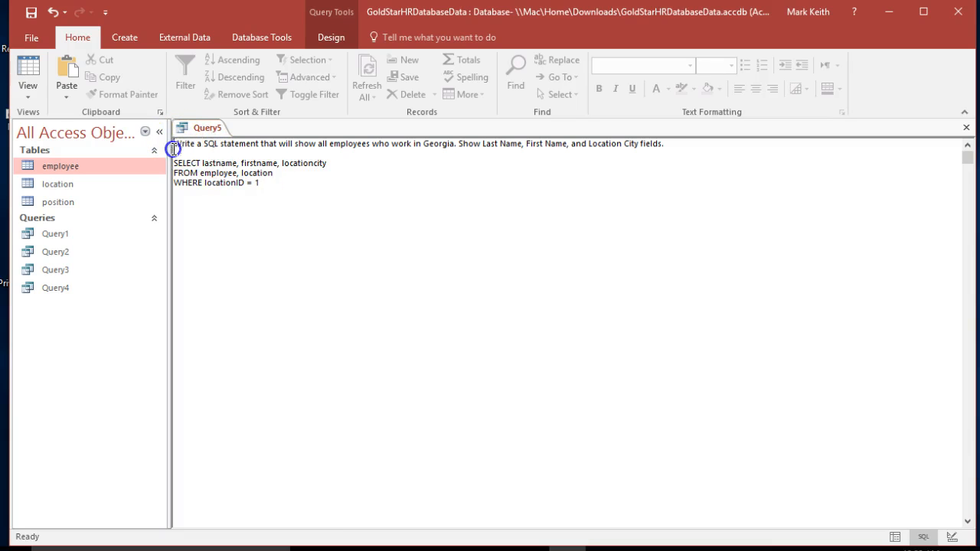
{"action": "left_click", "coordinate": [27, 69]}
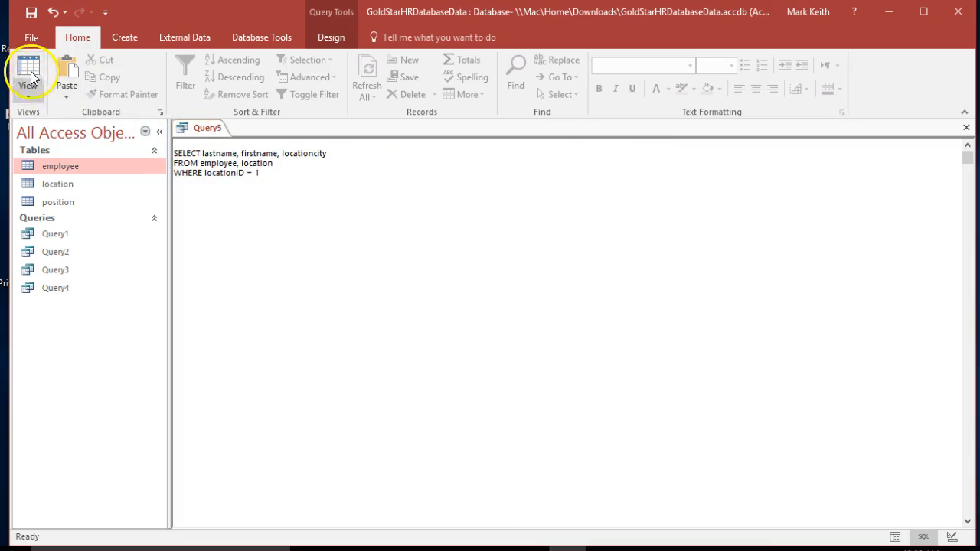
{"action": "left_click", "coordinate": [28, 70]}
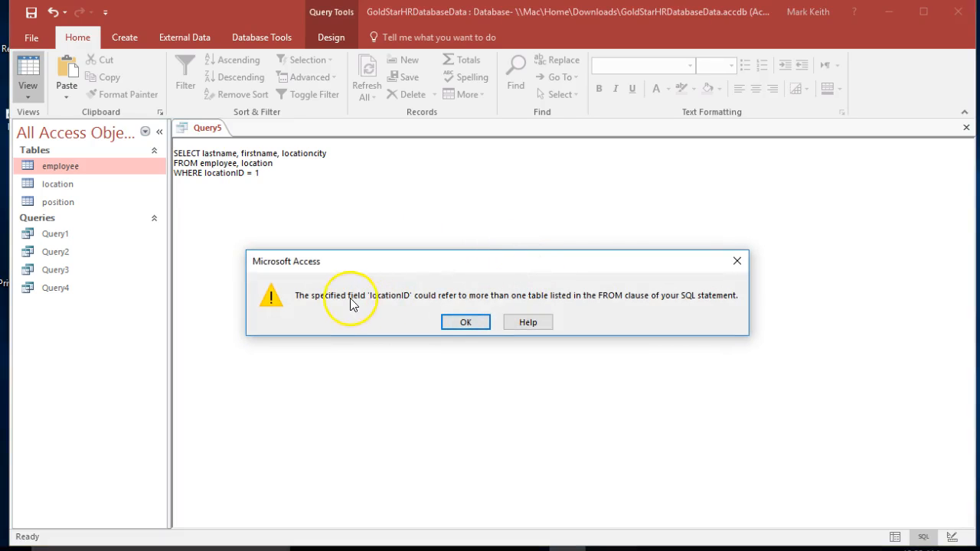
{"action": "mouse_move", "coordinate": [447, 300]}
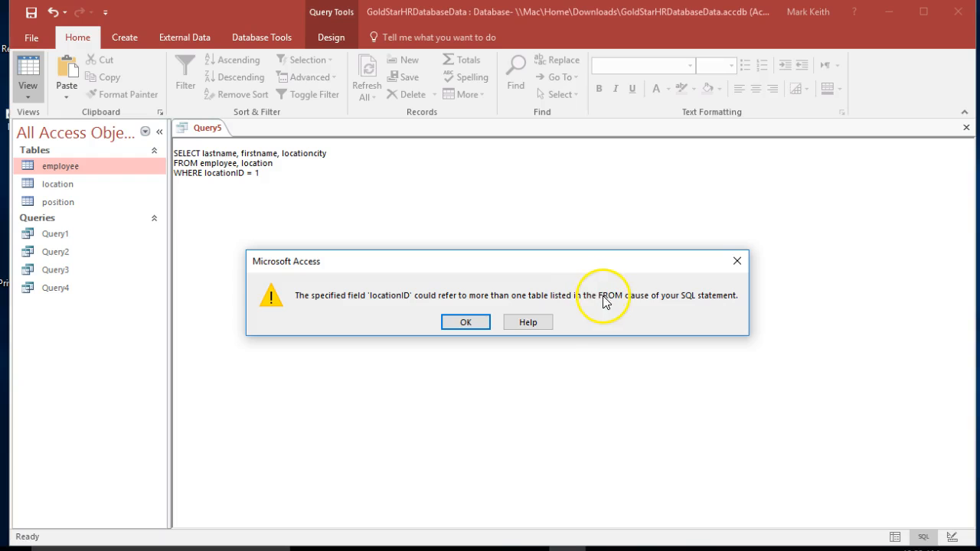
{"action": "mouse_move", "coordinate": [218, 163]}
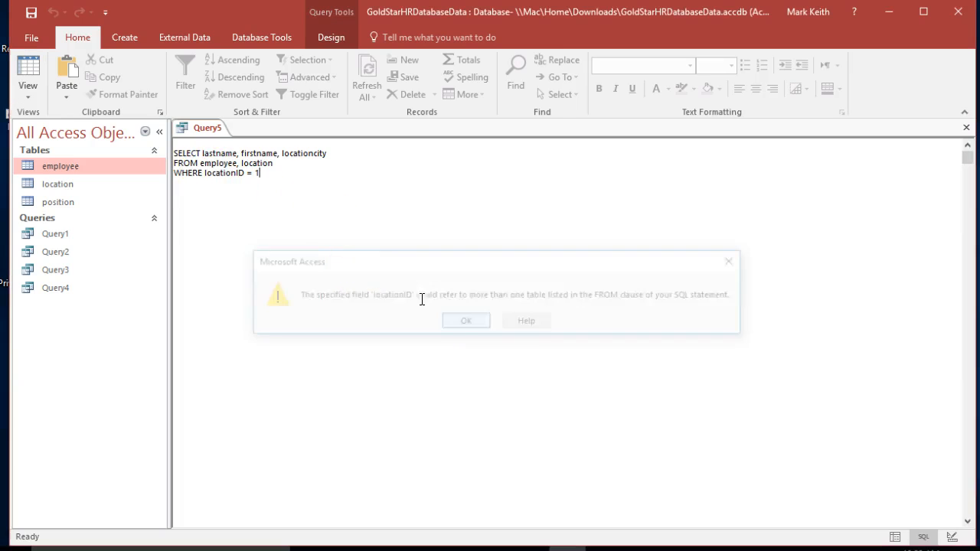
Rewrite the condition as employee.locationID = location.locationID to join the tables
{"action": "left_click", "coordinate": [465, 320]}
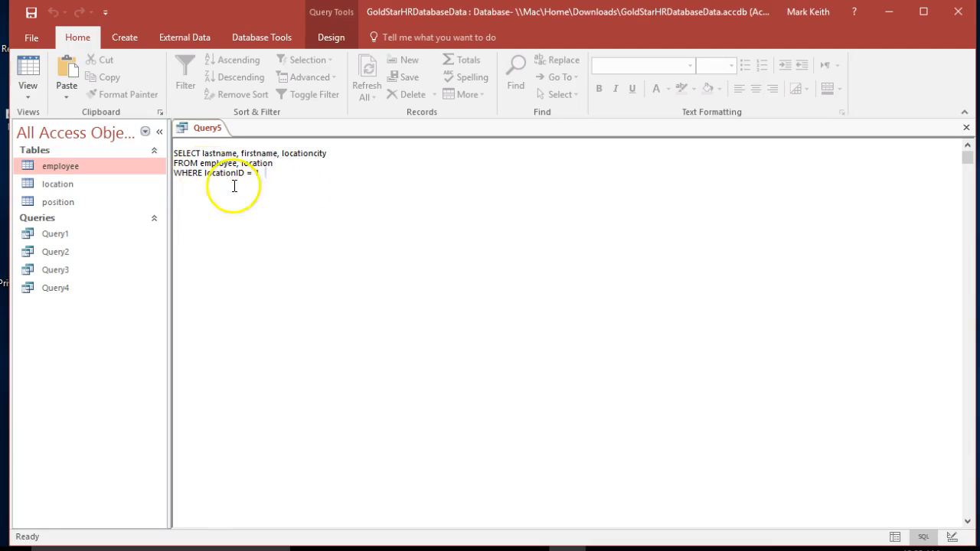
{"action": "type", "text": "1"}
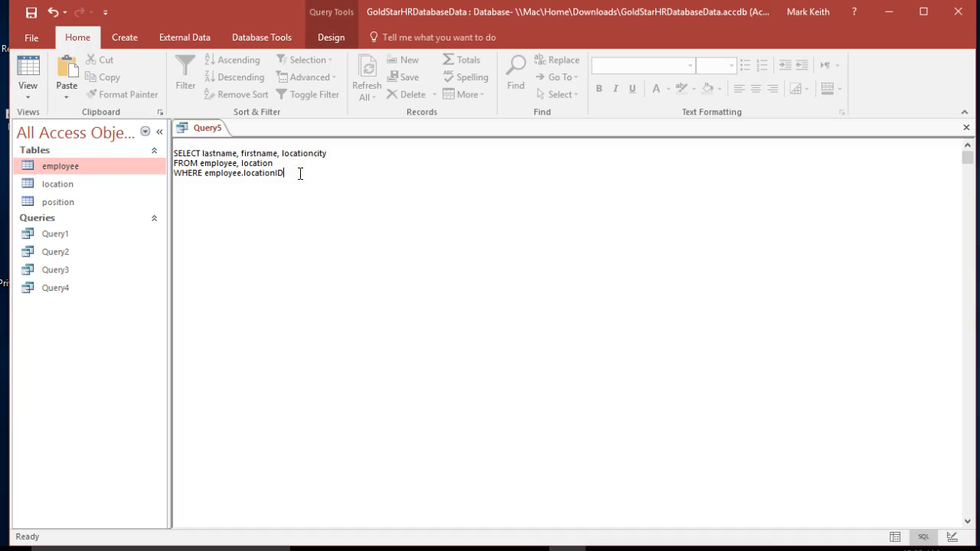
{"action": "type", "text": "= location."}
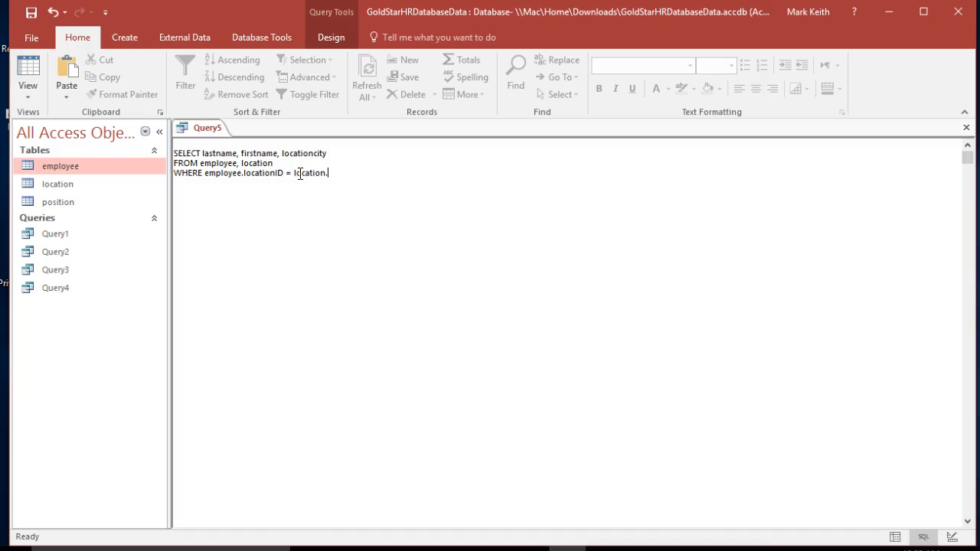
{"action": "type", "text": "locationID"}
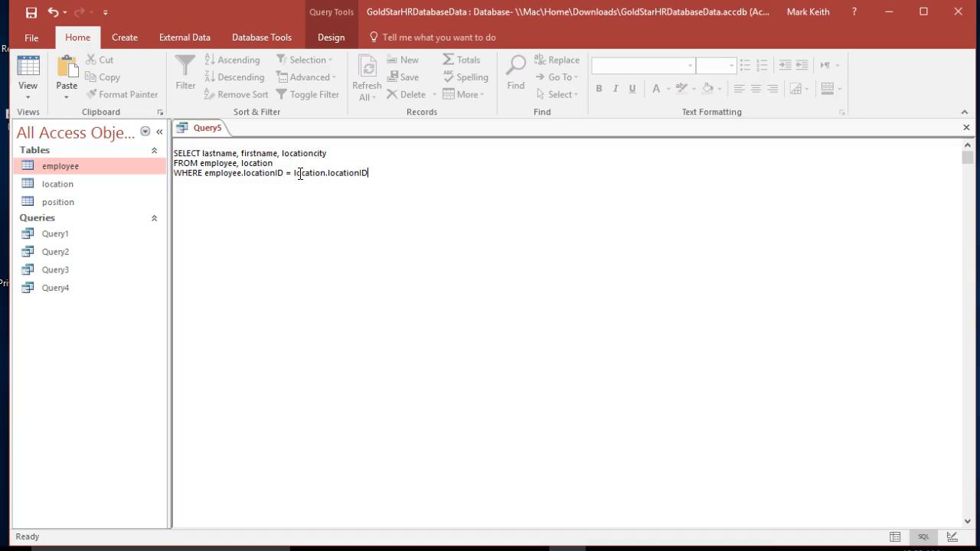
{"action": "mouse_move", "coordinate": [217, 175]}
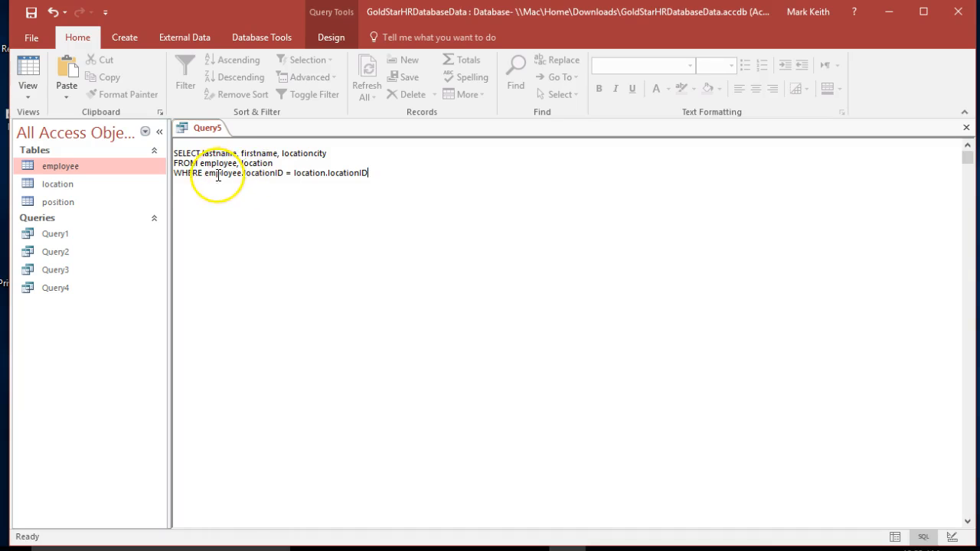
{"action": "double_click", "coordinate": [349, 171]}
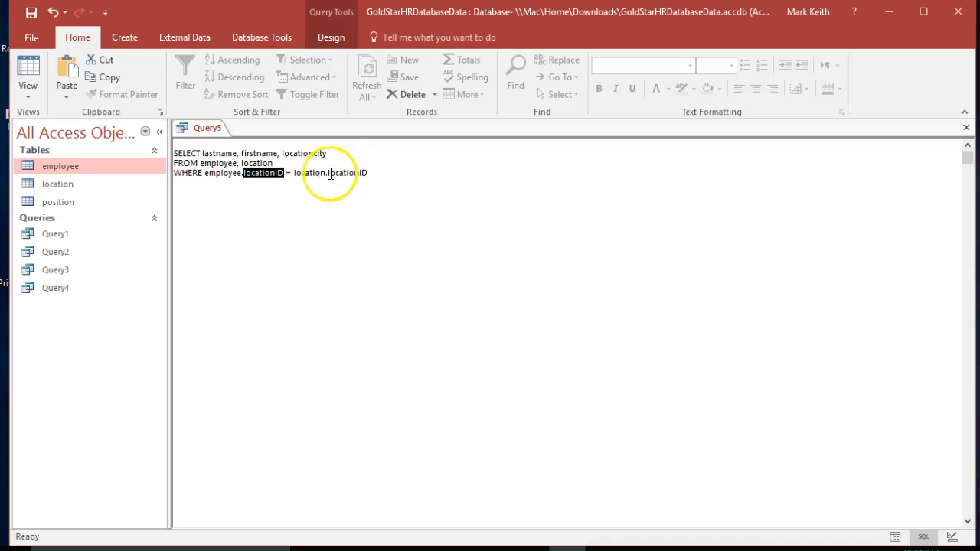
{"action": "mouse_move", "coordinate": [196, 172]}
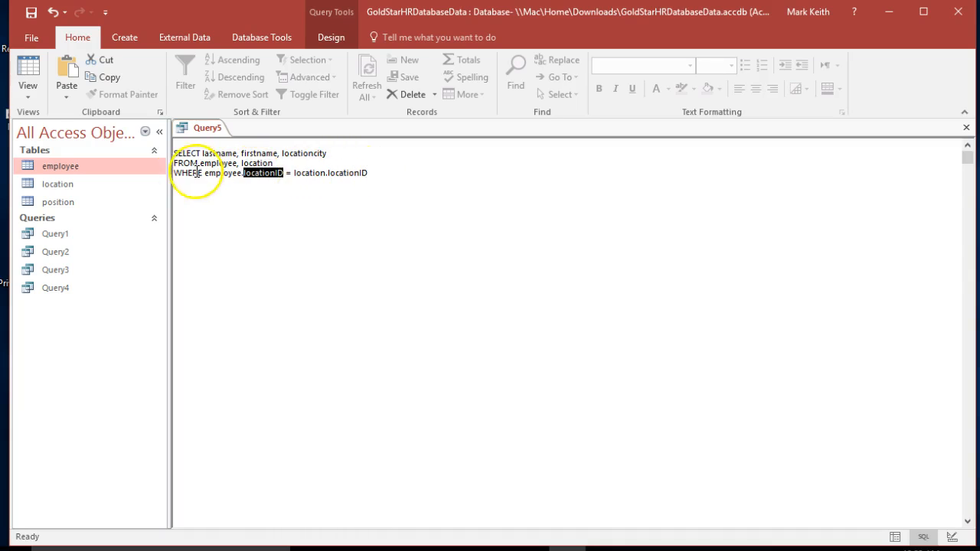
{"action": "left_click", "coordinate": [383, 172]}
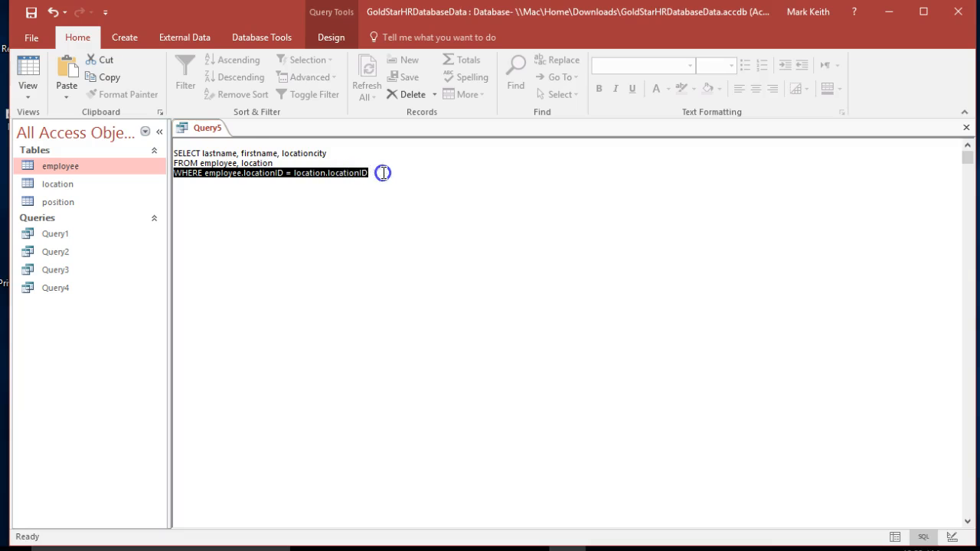
{"action": "left_click", "coordinate": [274, 162]}
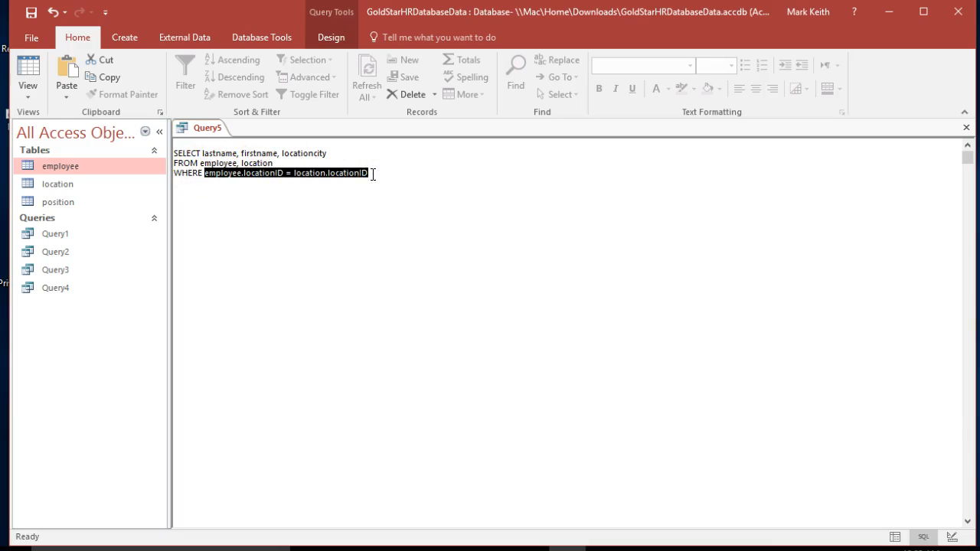
{"action": "mouse_move", "coordinate": [367, 190]}
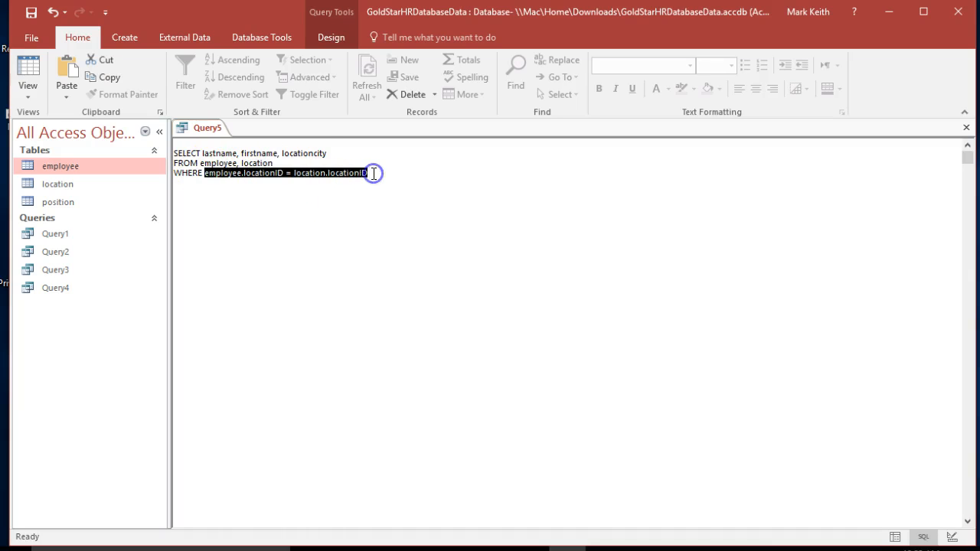
Run the joined query to list 25 employees with city, then return to SQL View
{"action": "left_click", "coordinate": [27, 69]}
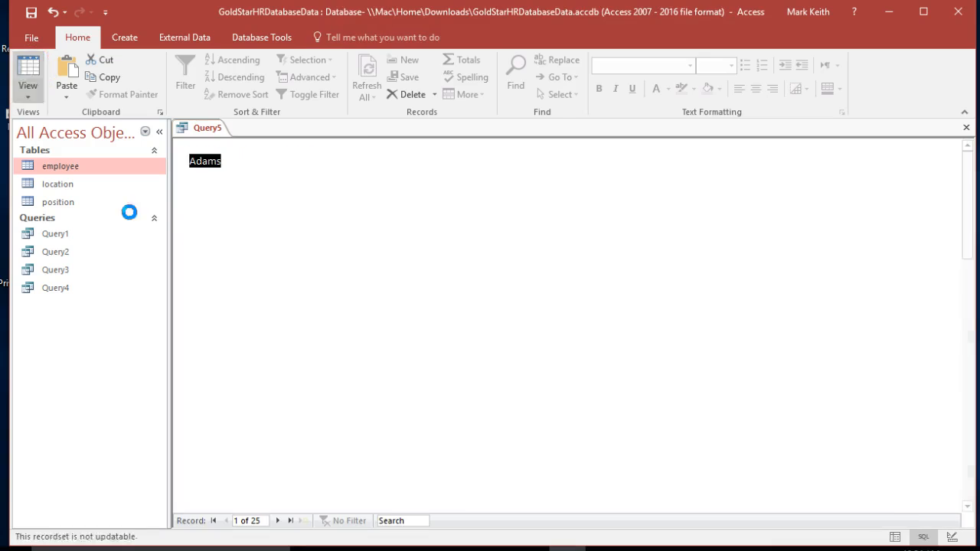
{"action": "left_click", "coordinate": [28, 69]}
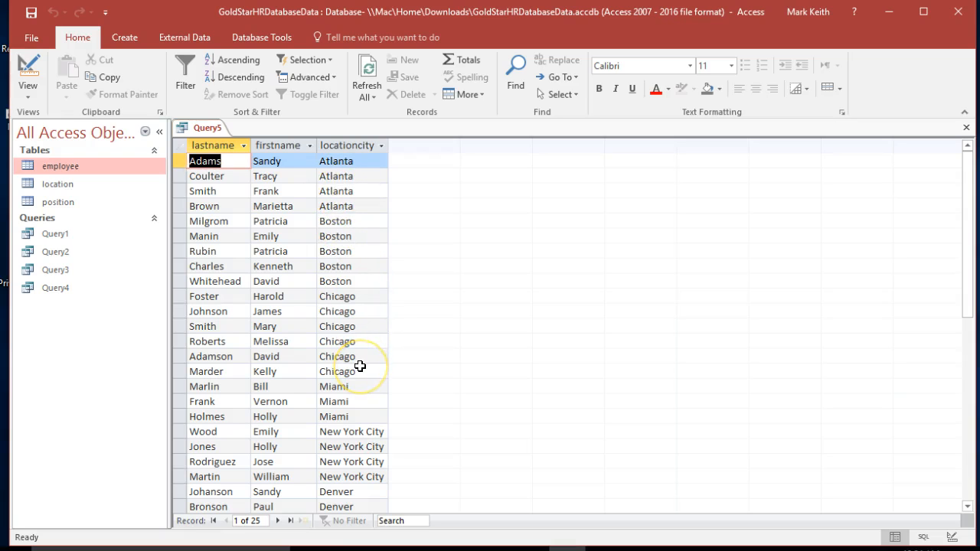
{"action": "mouse_move", "coordinate": [187, 196]}
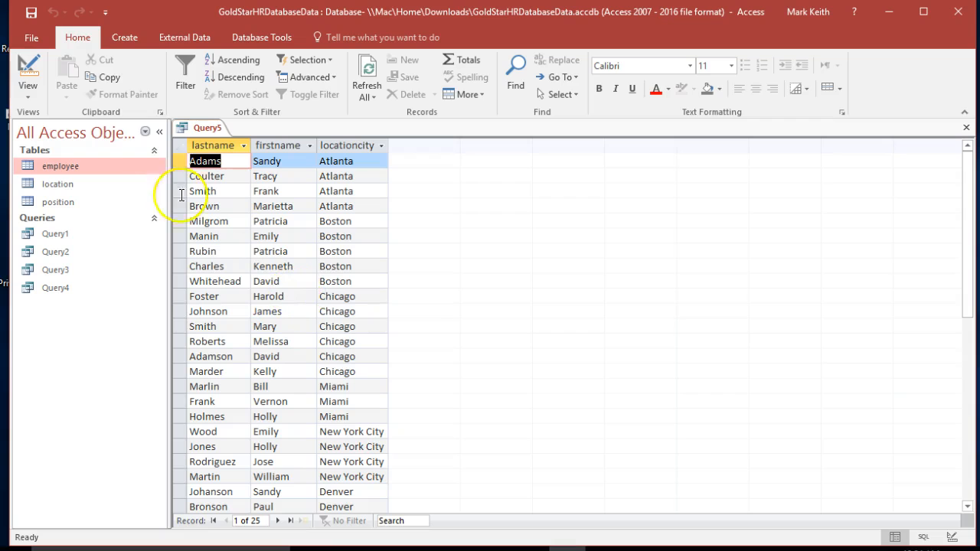
{"action": "left_click", "coordinate": [28, 69]}
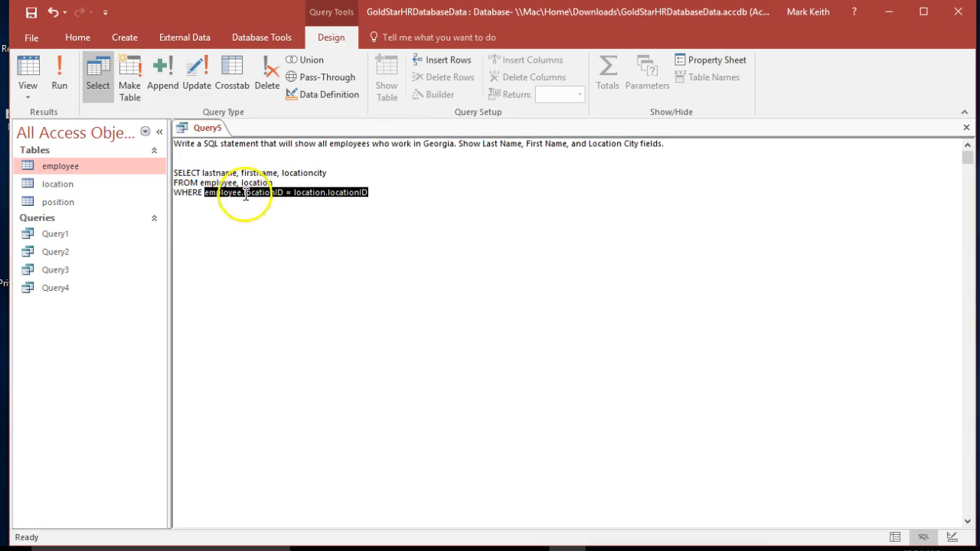
Append AND location after the join and check the location table's state column
{"action": "left_click", "coordinate": [399, 193]}
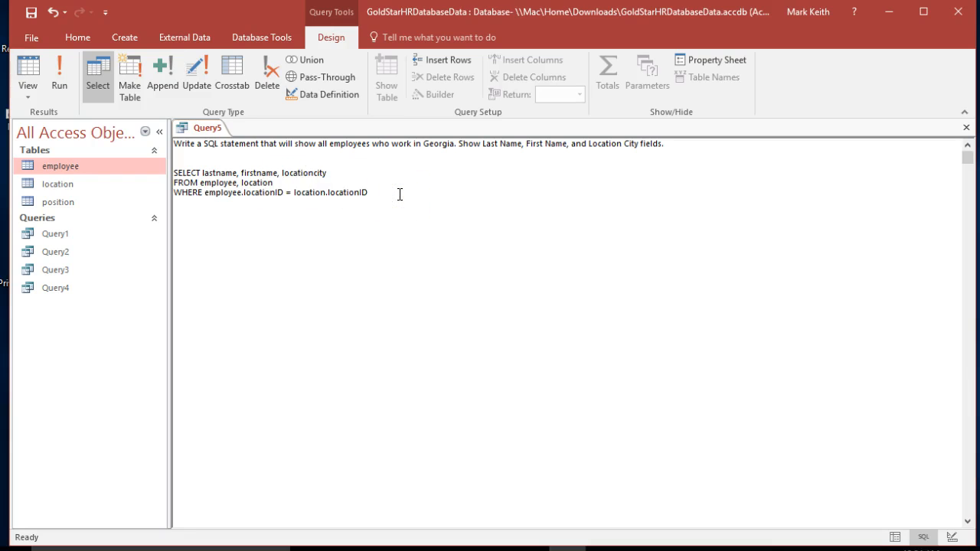
{"action": "type", "text": "AND"}
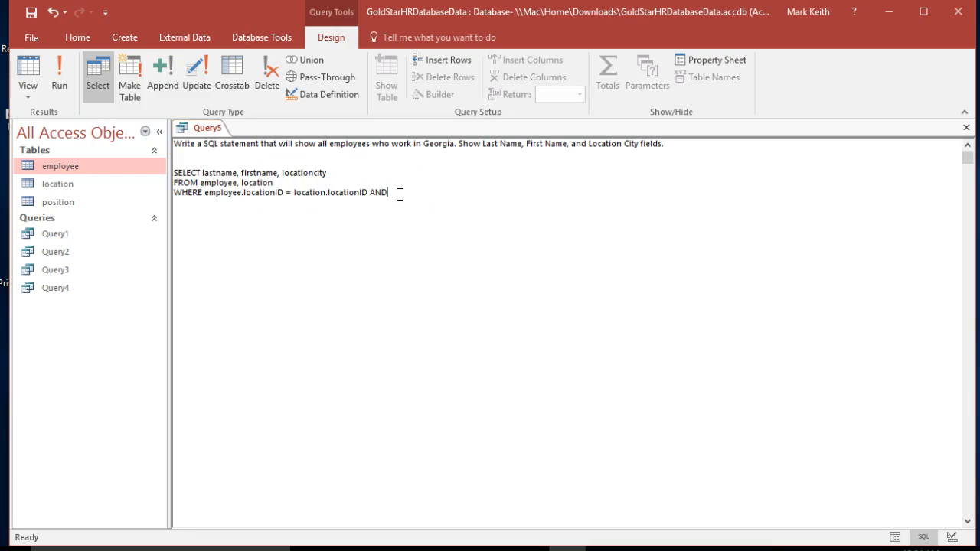
{"action": "type", "text": "locationcity ="}
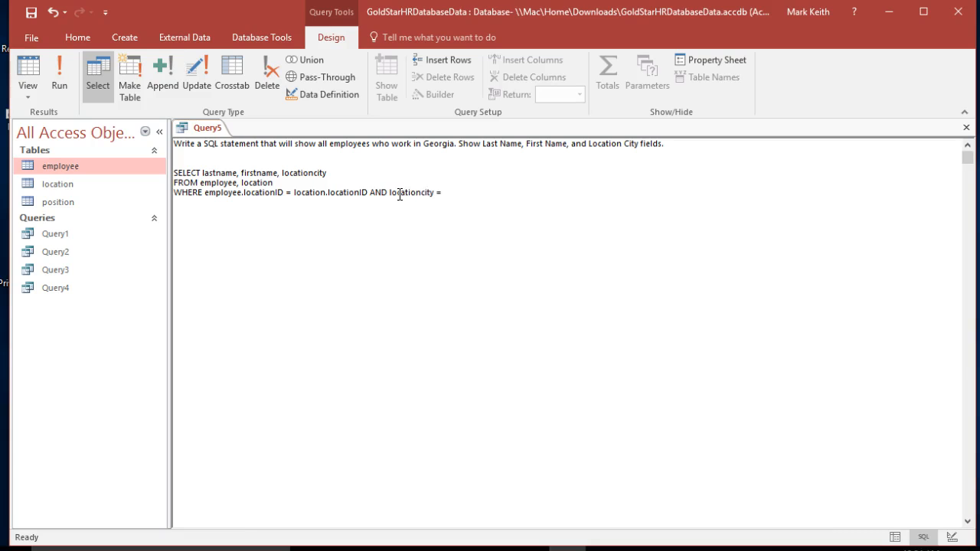
{"action": "key", "text": "Backspace"}
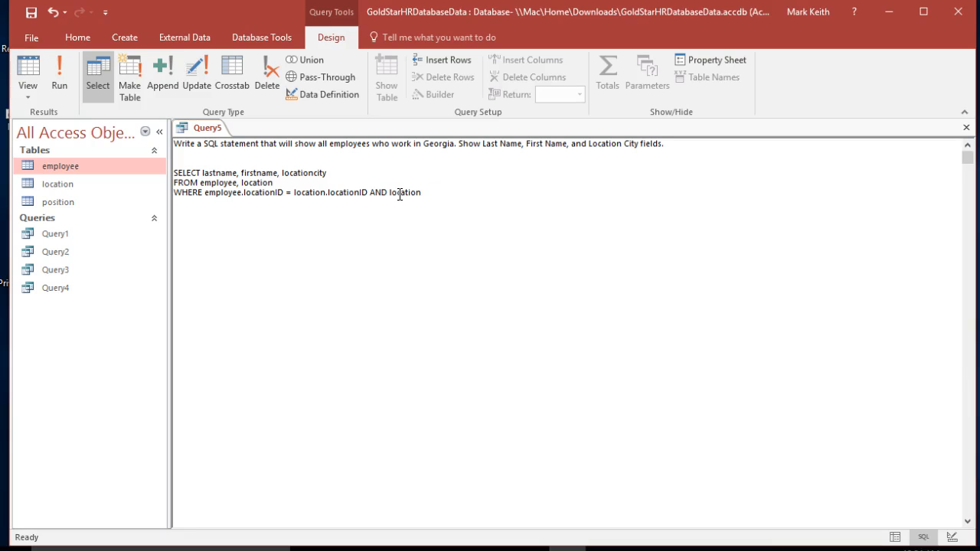
{"action": "double_click", "coordinate": [59, 184]}
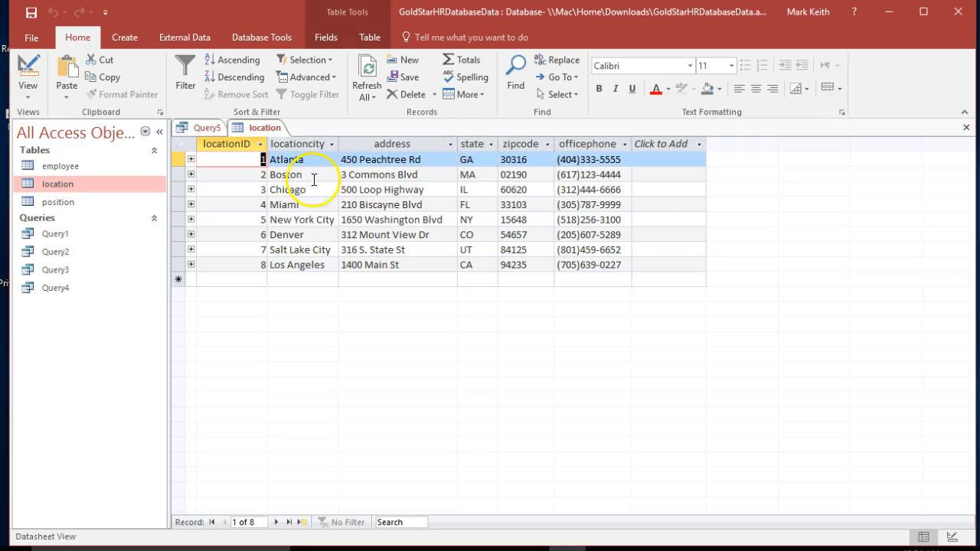
{"action": "left_click", "coordinate": [207, 127]}
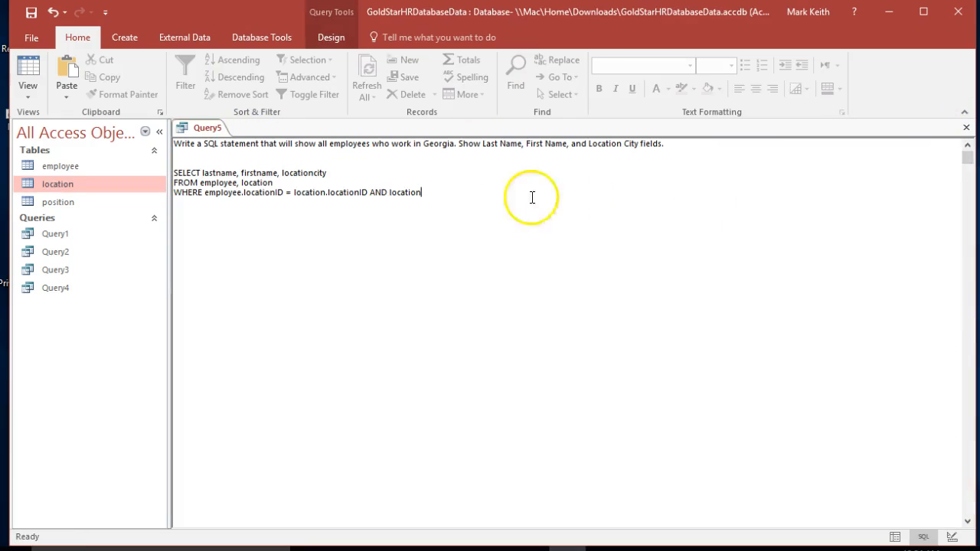
Complete the filter as AND state = "GA" on its own line and delete the instruction comment
{"action": "type", "text": "state ="}
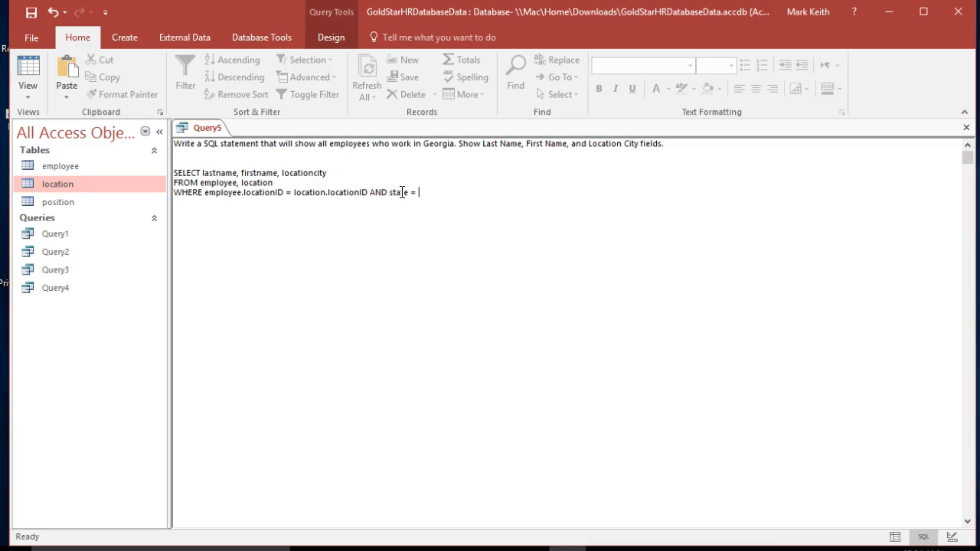
{"action": "type", "text": "\"GA\""}
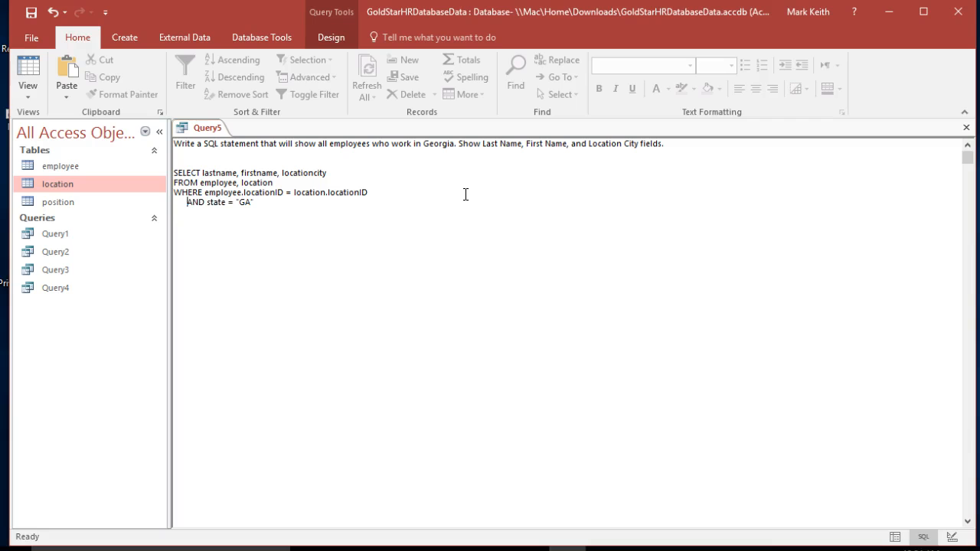
{"action": "mouse_move", "coordinate": [341, 202]}
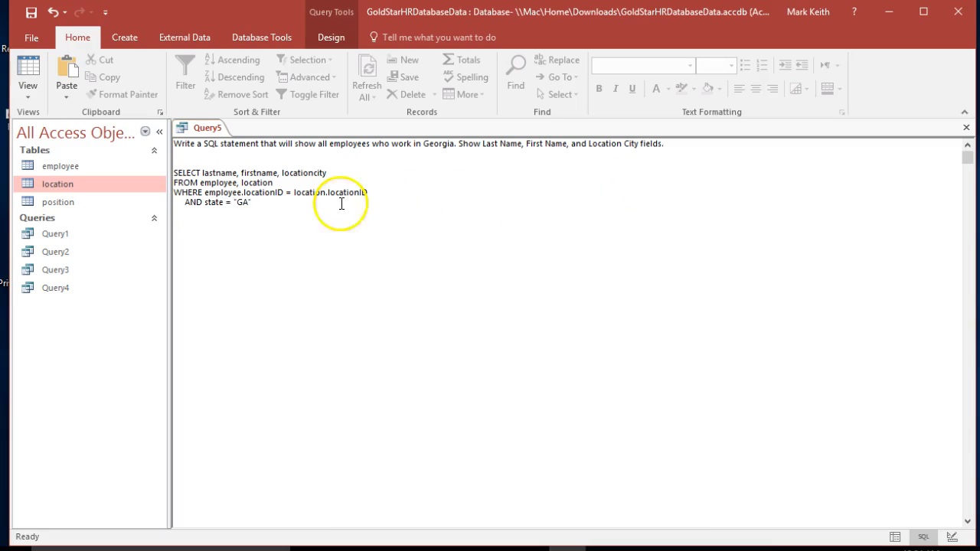
{"action": "mouse_move", "coordinate": [197, 205]}
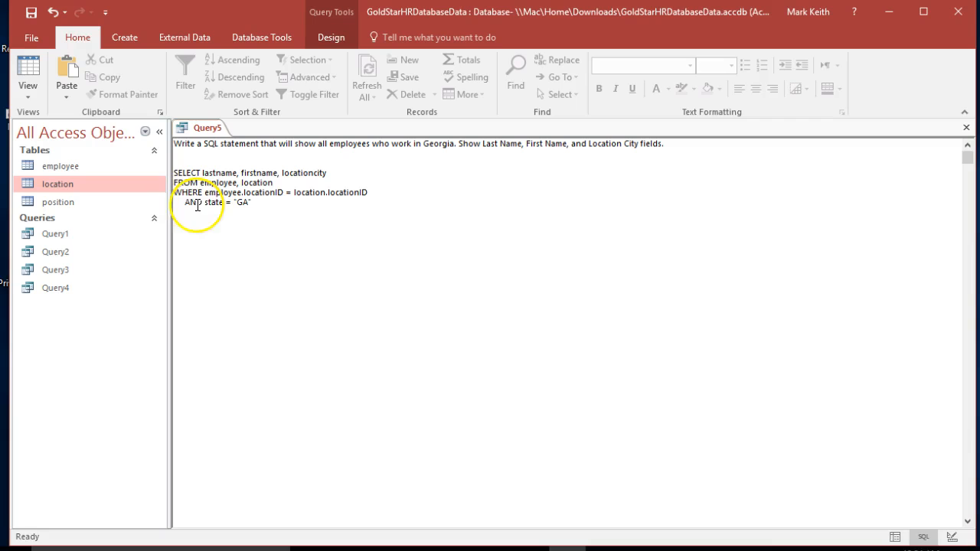
{"action": "double_click", "coordinate": [191, 202]}
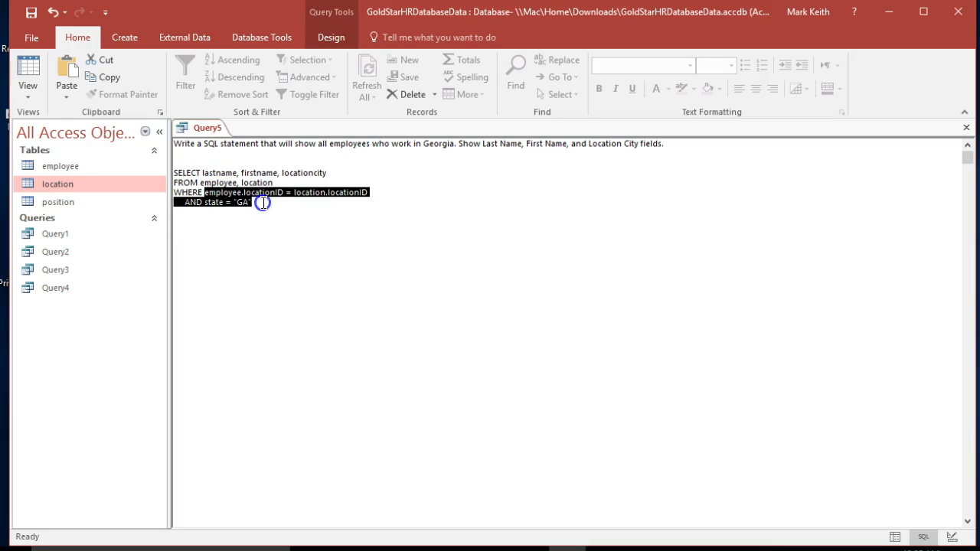
{"action": "left_click", "coordinate": [226, 221]}
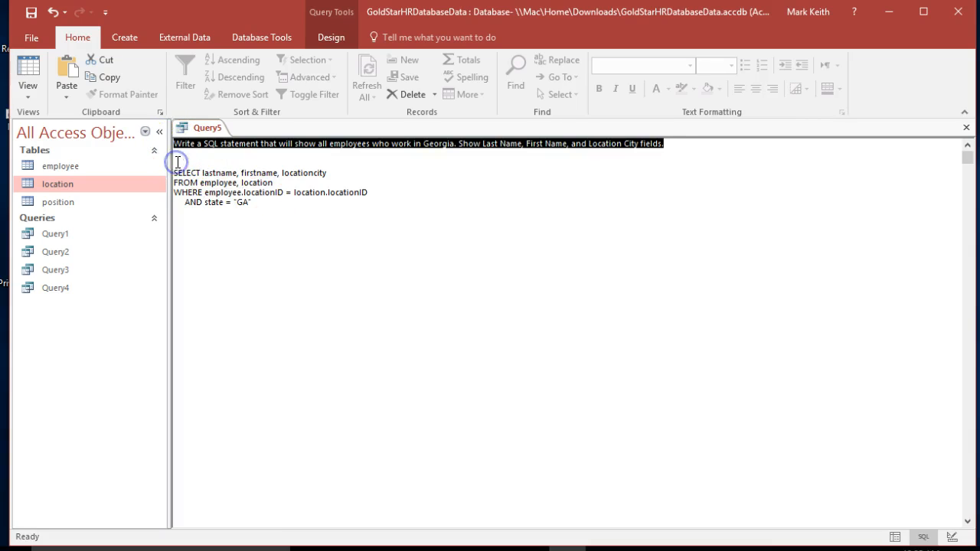
{"action": "left_click", "coordinate": [27, 74]}
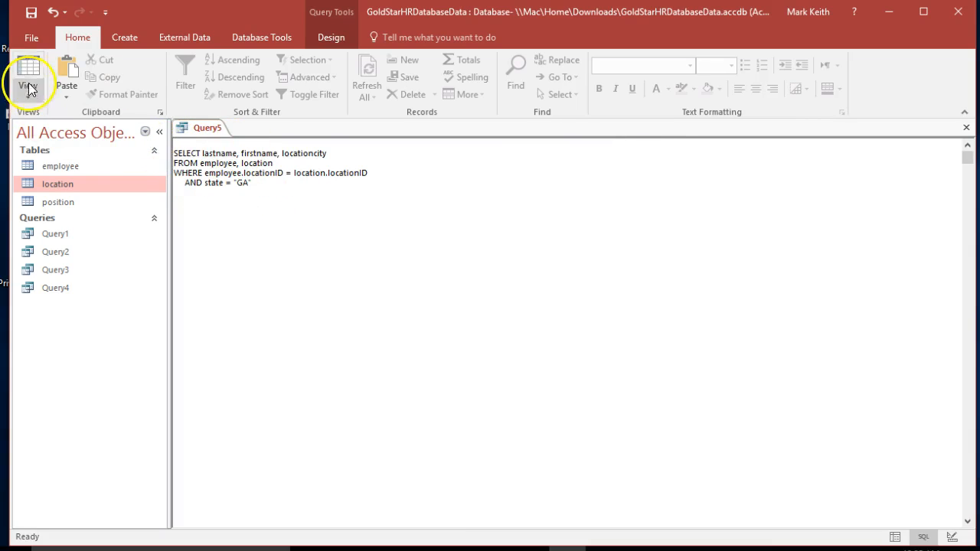
Switch to Datasheet View and show the four Atlanta employees returned by the GA filter
{"action": "left_click", "coordinate": [28, 74]}
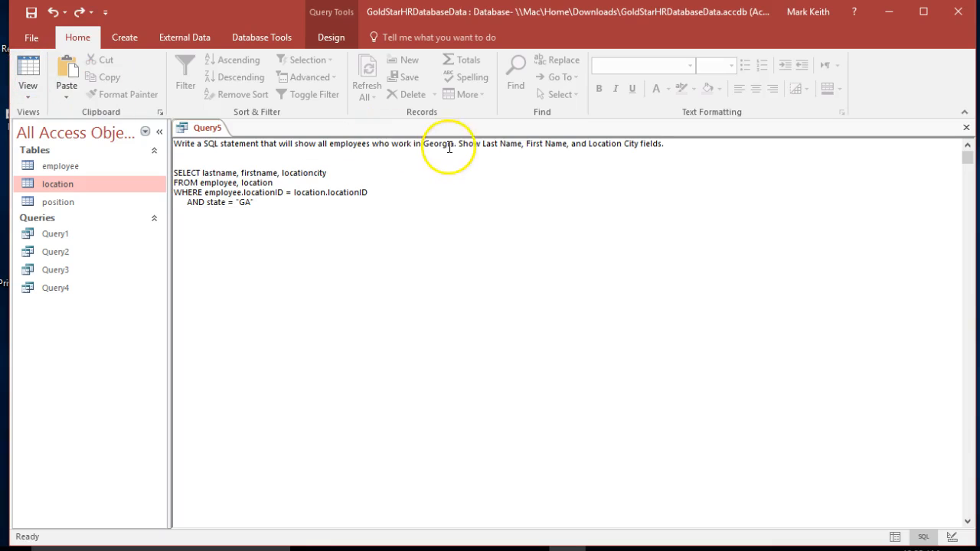
{"action": "mouse_move", "coordinate": [692, 145]}
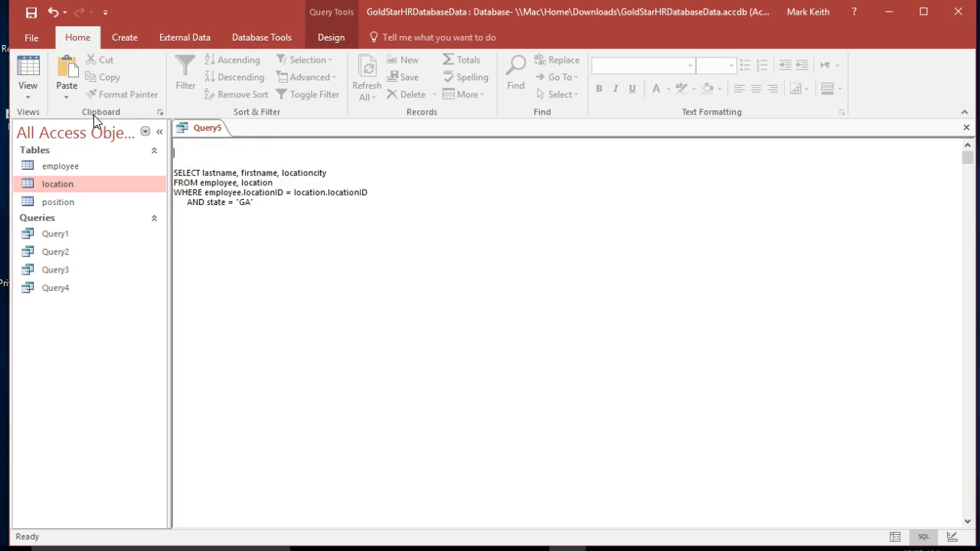
{"action": "left_click", "coordinate": [28, 73]}
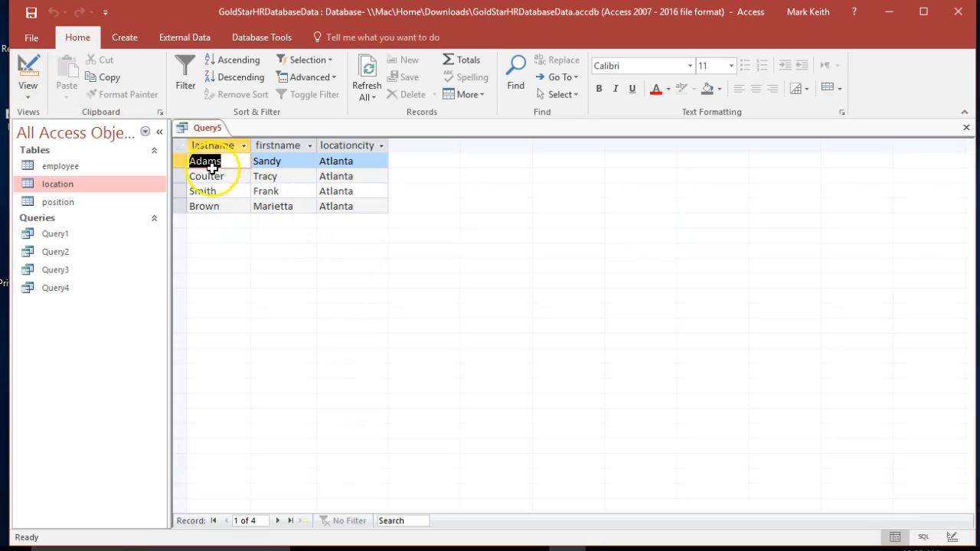
{"action": "left_click", "coordinate": [352, 161]}
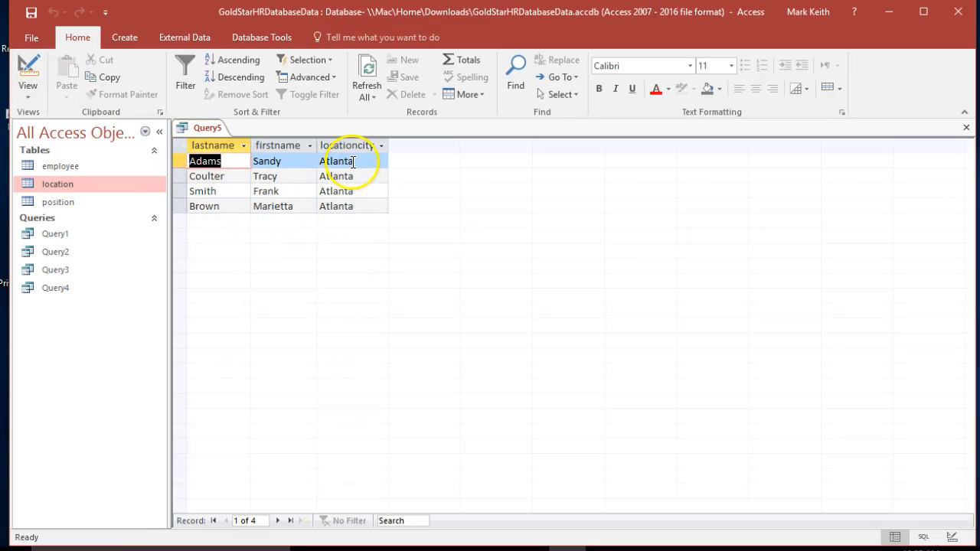